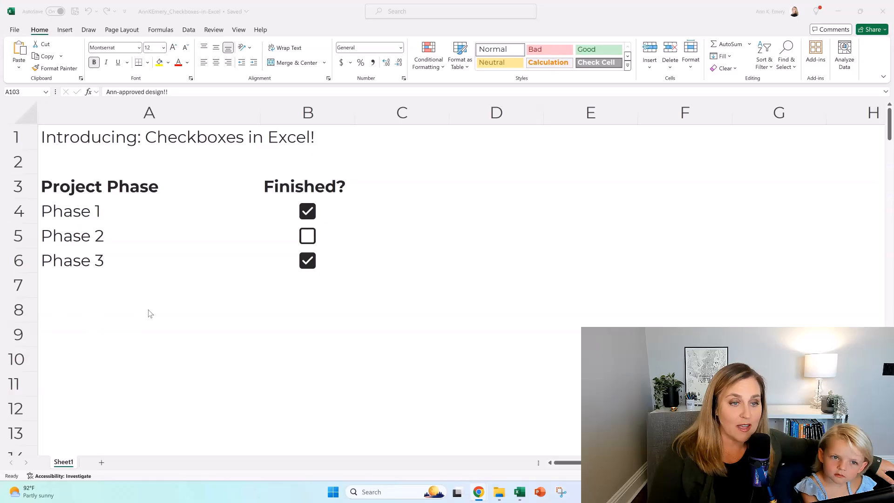
# Scroll to the How to section and select empty cell B22 beside the first step
pyautogui.scroll(-3)
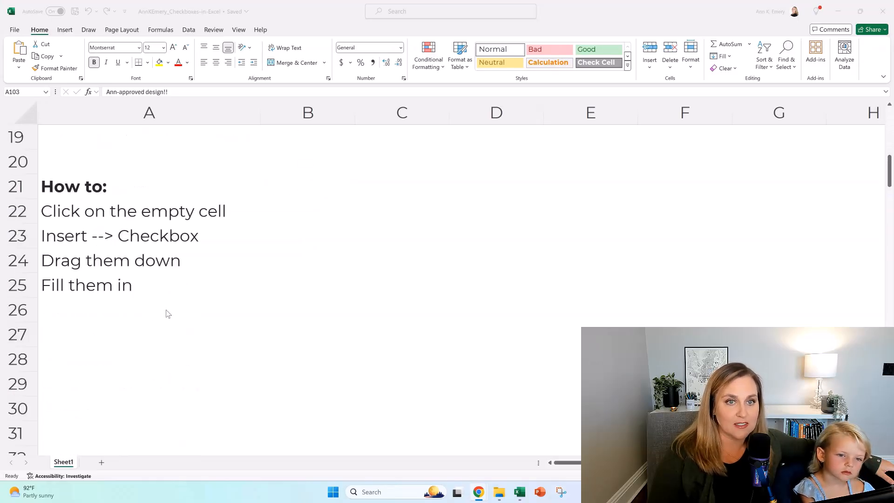
pyautogui.click(308, 211)
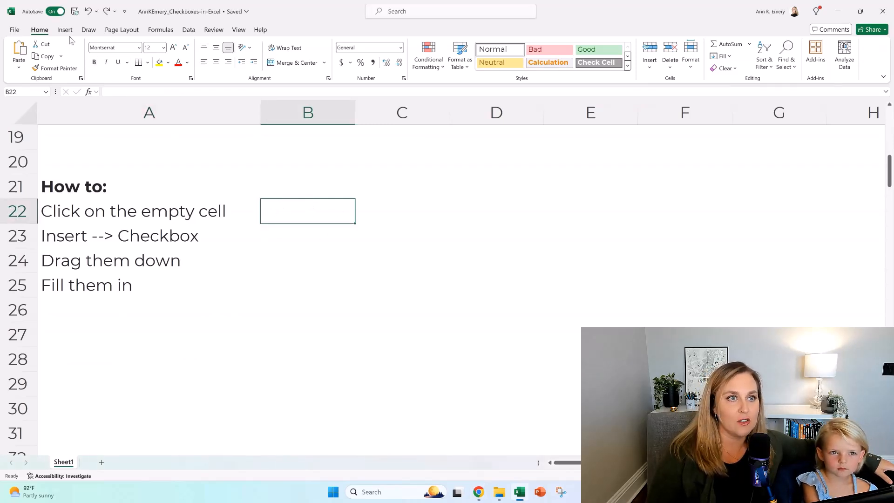
# Insert checkboxes into B22:B25 via Insert > Checkbox and tick the B22 one
pyautogui.click(64, 30)
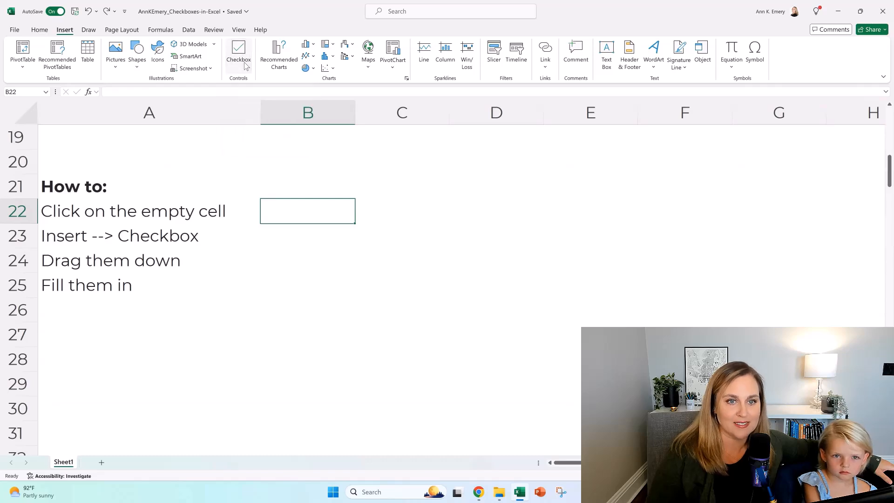
pyautogui.click(239, 51)
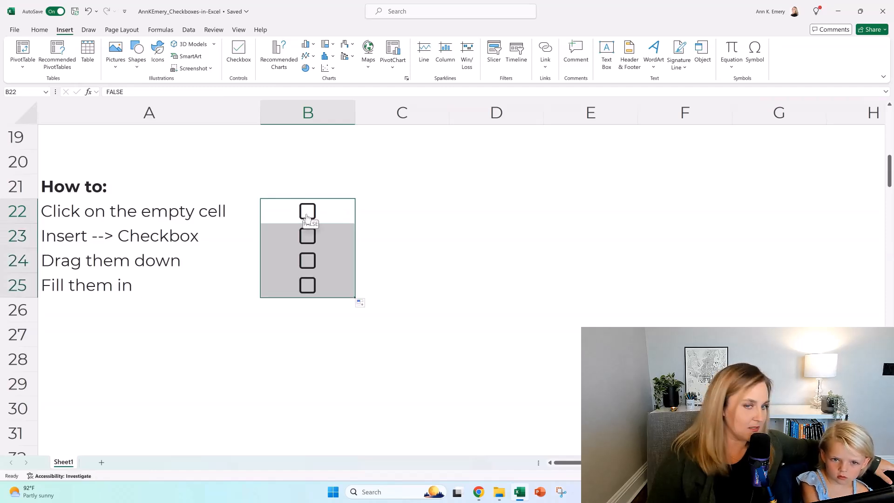
pyautogui.click(307, 212)
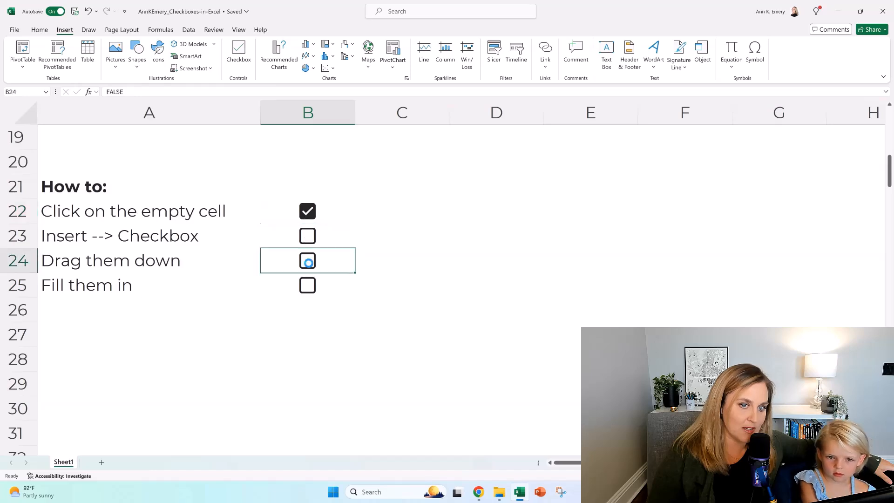
# Select cell B38 beside Phase 1 and bring up the stock Icons library
pyautogui.scroll(-3)
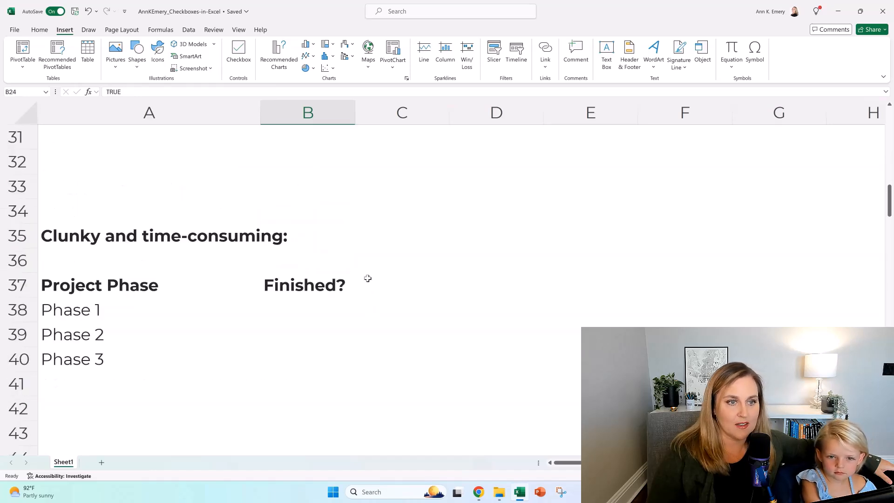
pyautogui.scroll(-3)
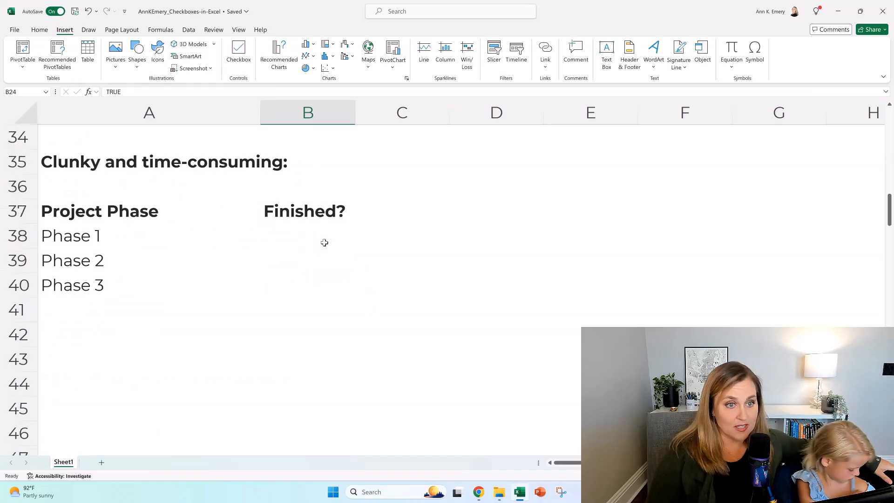
pyautogui.click(306, 236)
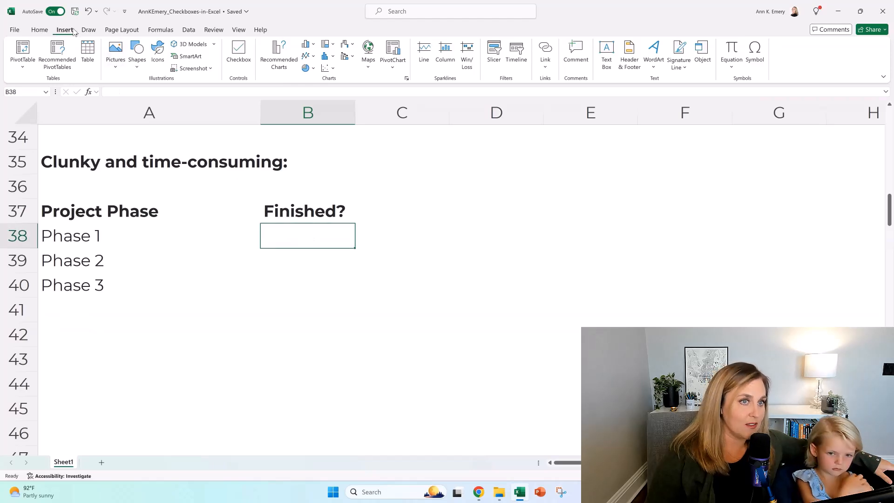
pyautogui.moveTo(161, 64)
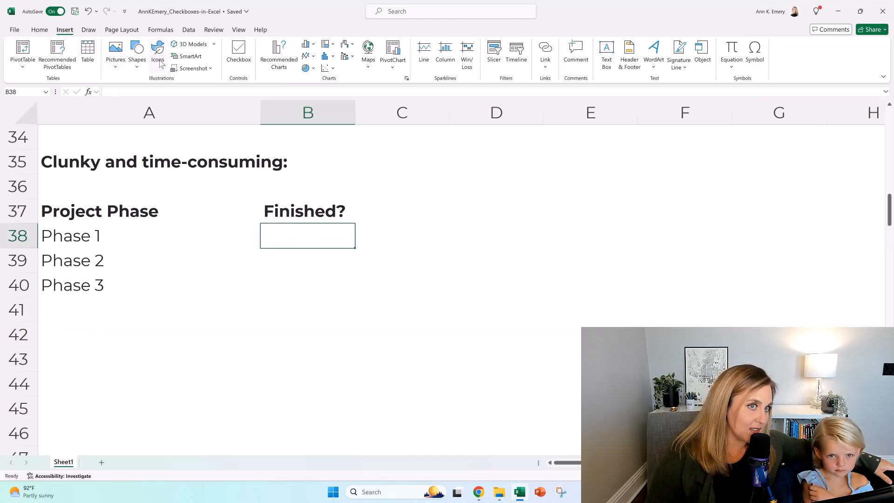
pyautogui.moveTo(158, 52)
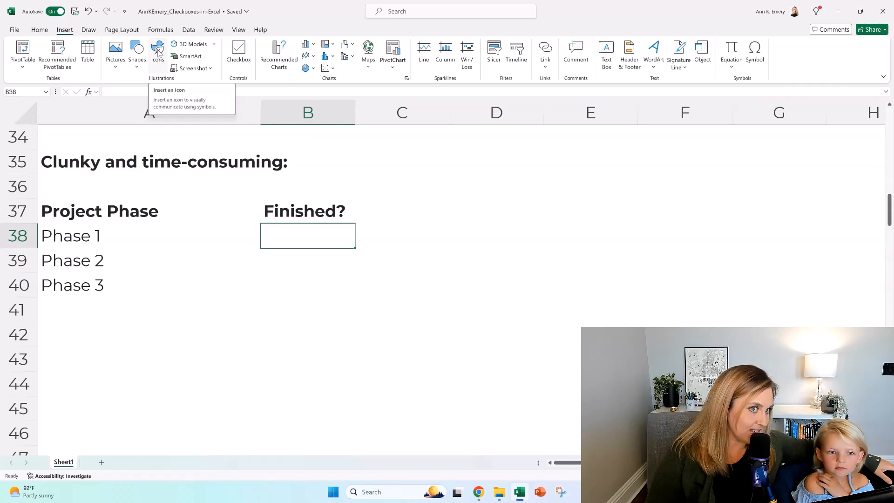
pyautogui.click(157, 51)
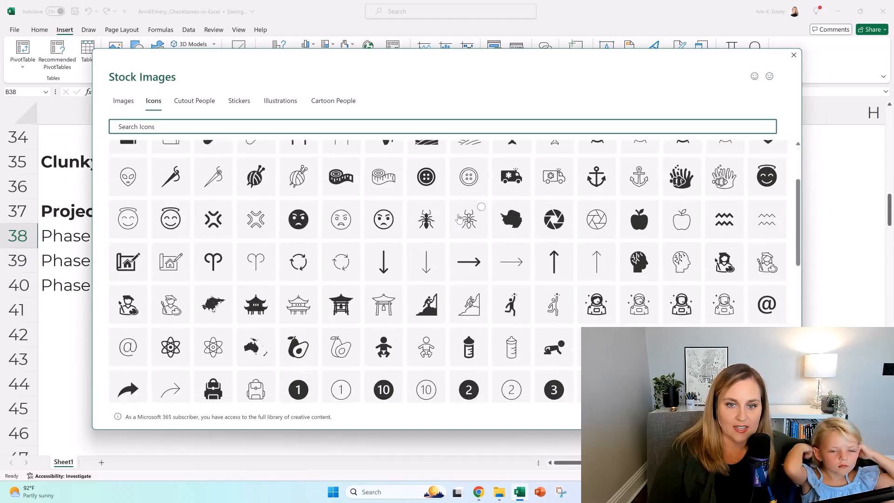
# Insert the solid black check mark icon and place it inside cell B38
pyautogui.scroll(-3)
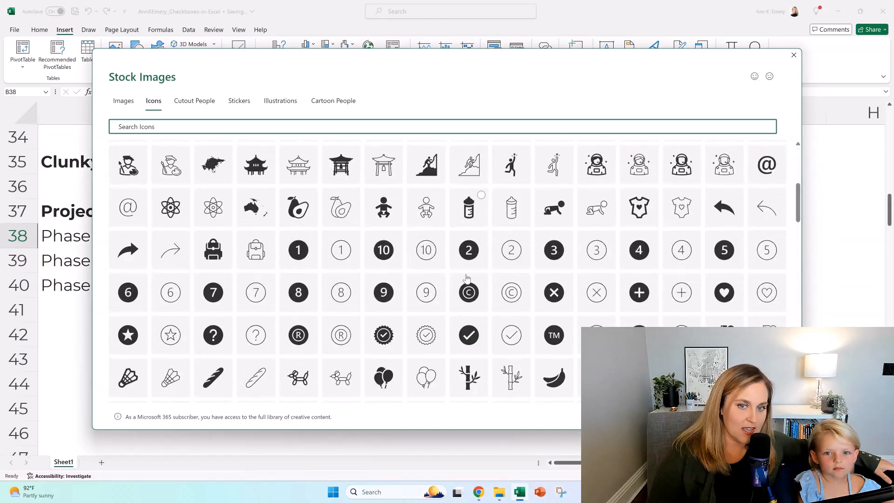
pyautogui.click(468, 335)
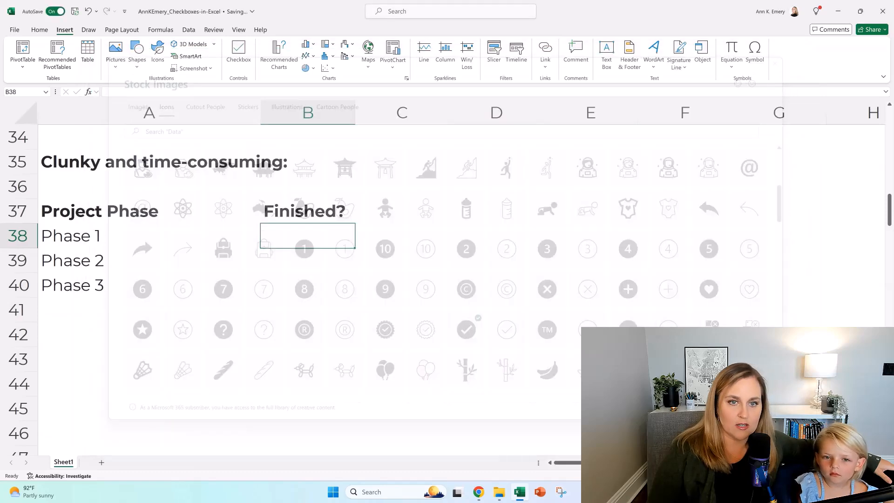
pyautogui.click(466, 329)
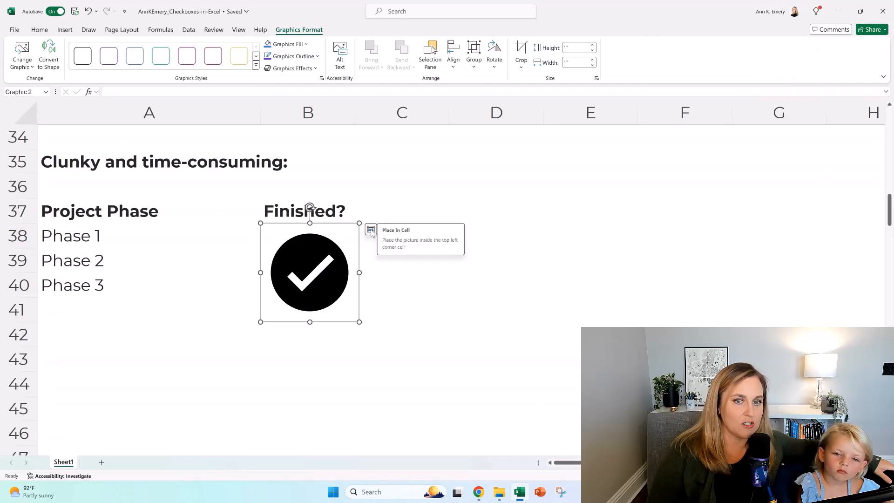
pyautogui.click(370, 230)
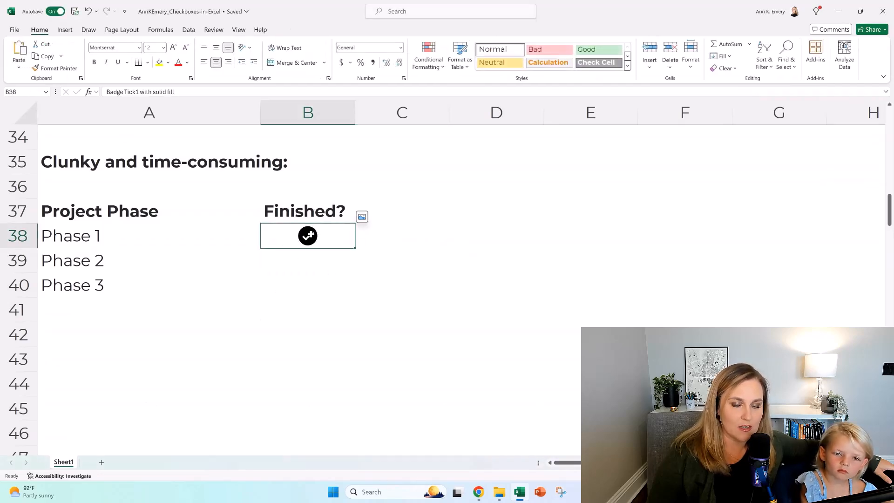
pyautogui.click(307, 235)
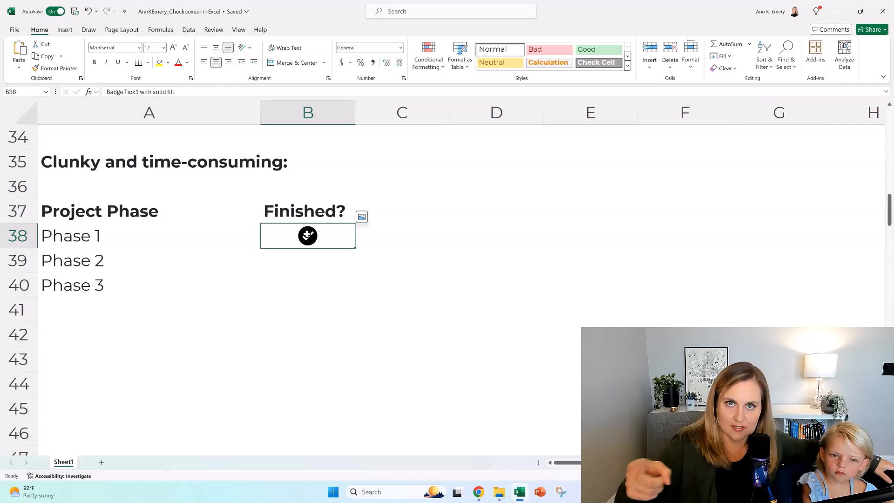
pyautogui.click(308, 235)
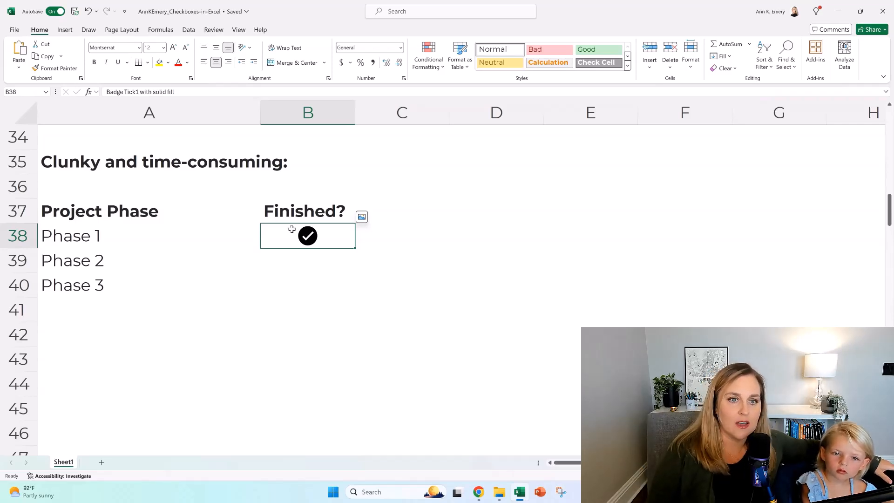
# Enter g, c, g into cells B51 to B53 of the old-way section
pyautogui.scroll(-3)
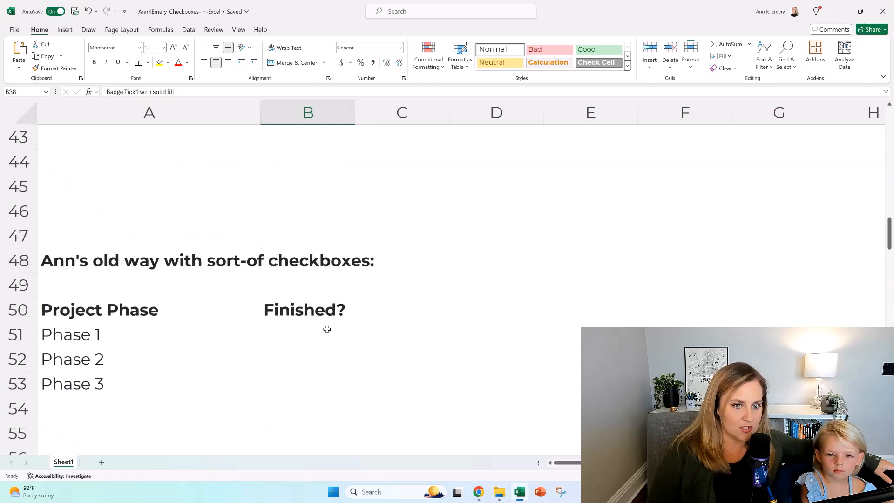
pyautogui.click(307, 335)
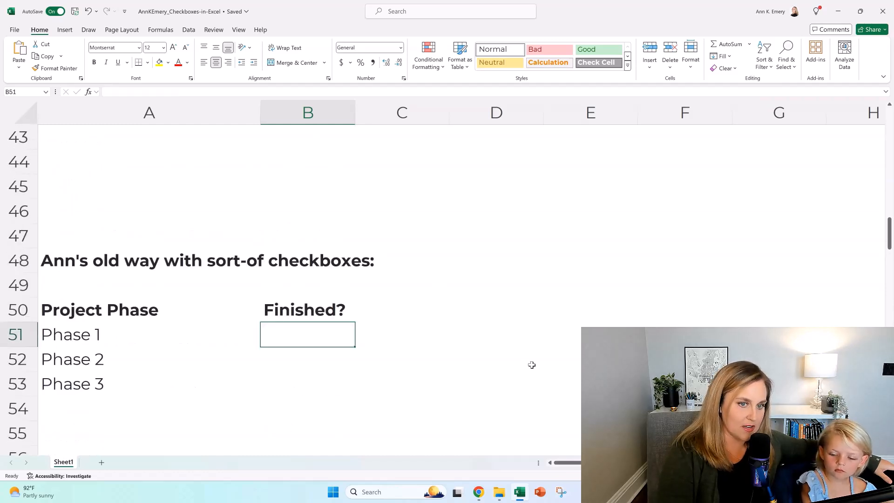
pyautogui.write('g')
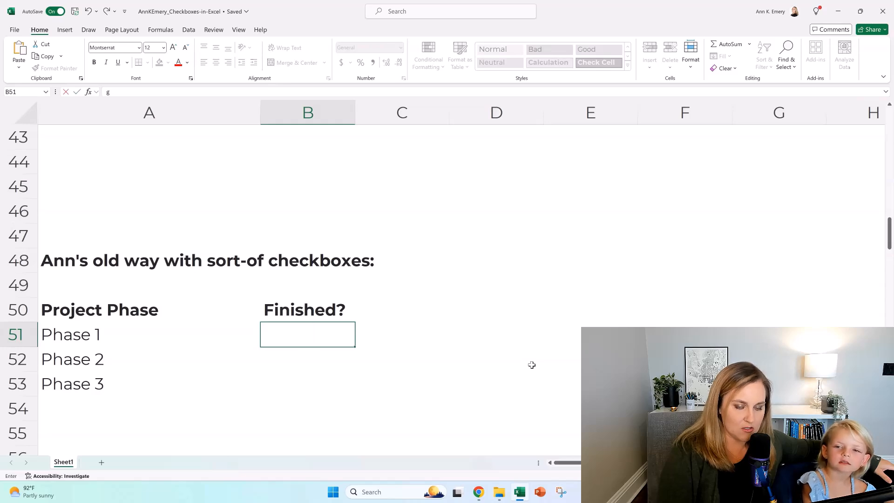
pyautogui.write('c')
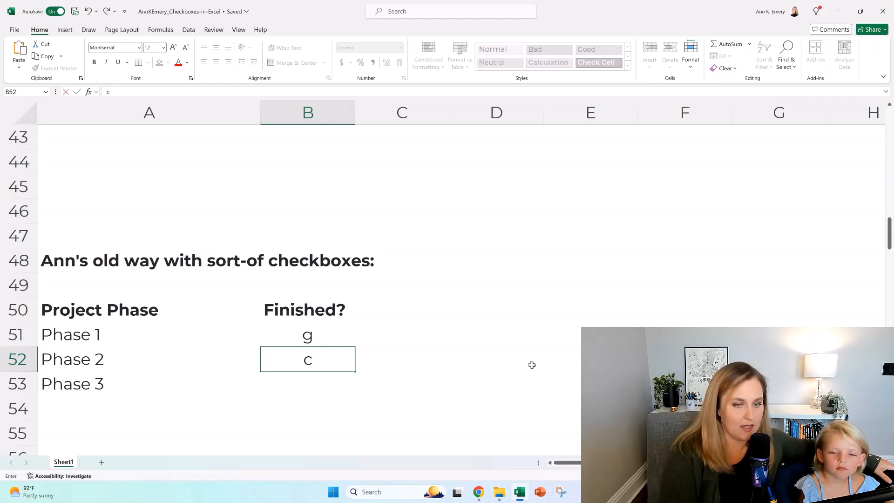
pyautogui.write('g')
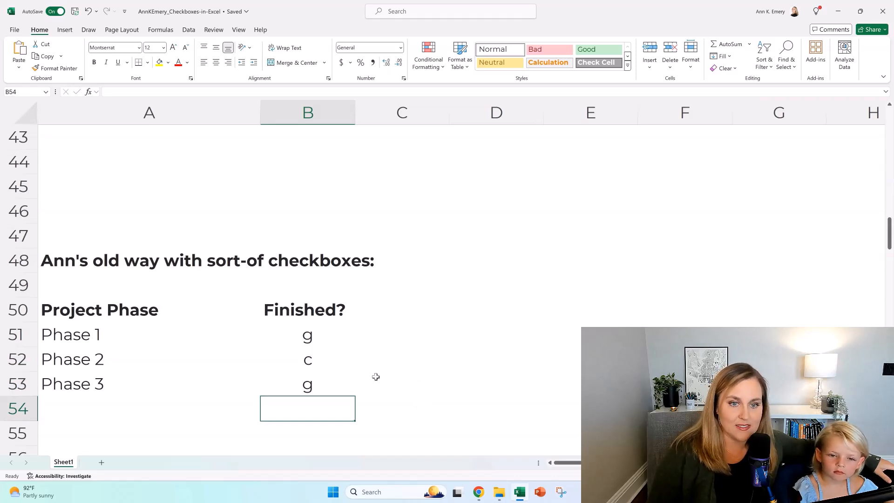
# Set B51:B53 to the Webdings font so the letters show as filled and empty squares
pyautogui.click(307, 335)
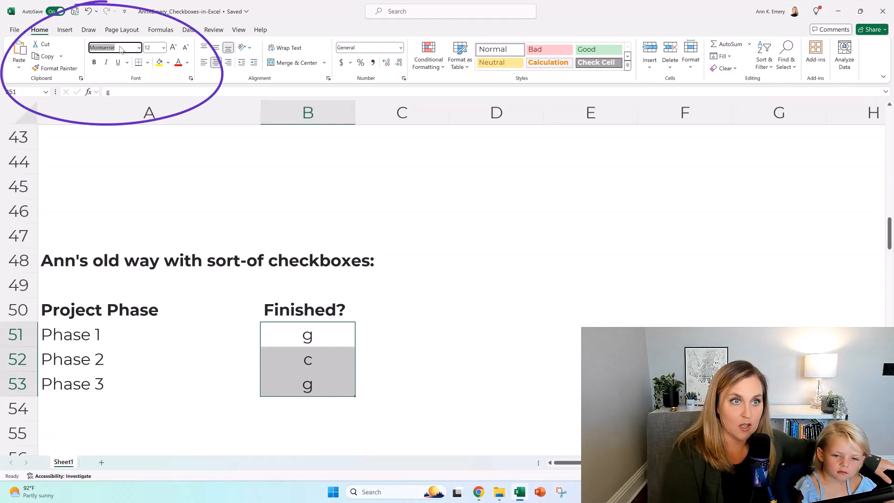
pyautogui.write('Webdings')
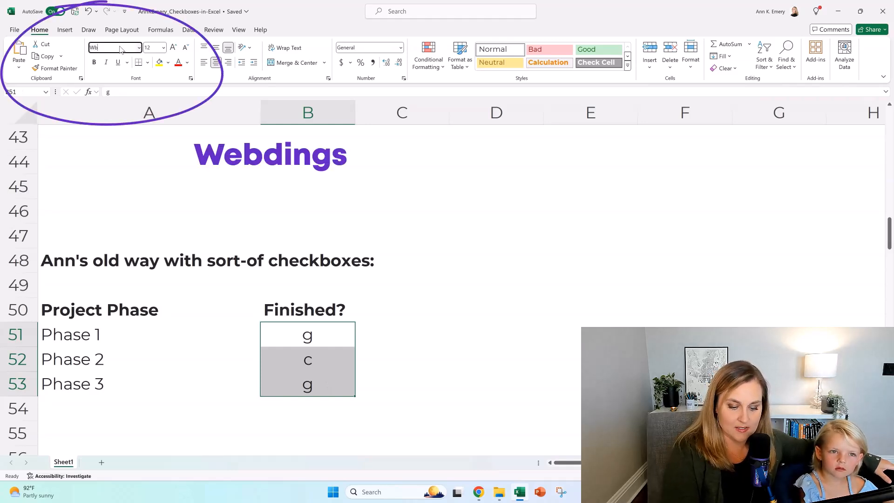
pyautogui.write('ebdings')
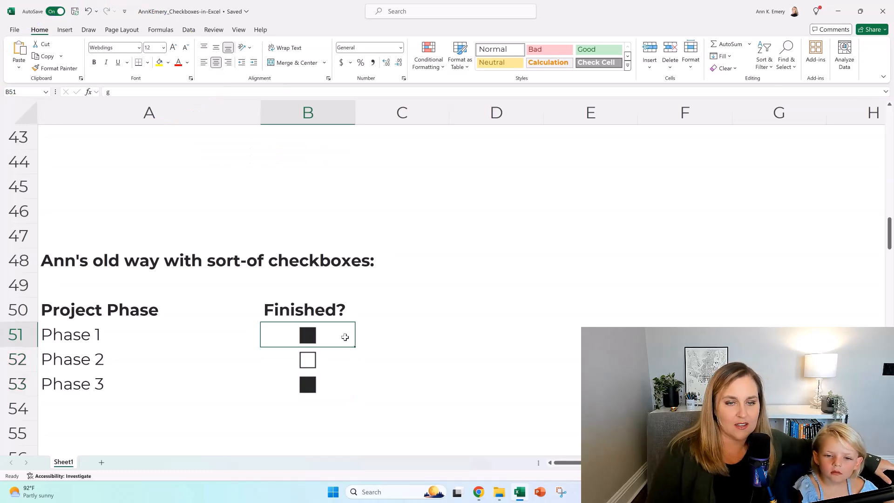
# Give the three Editing power checkboxes in B64:B66 a larger font size and green font colour
pyautogui.scroll(-3)
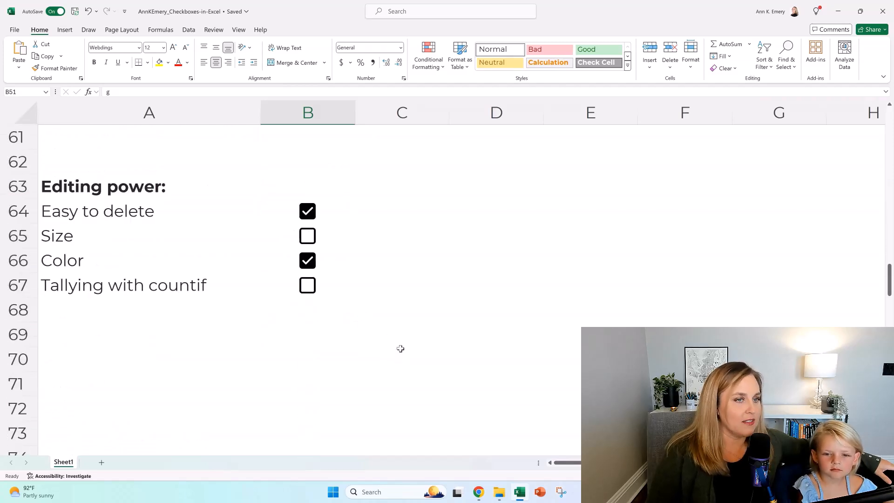
pyautogui.moveTo(277, 357)
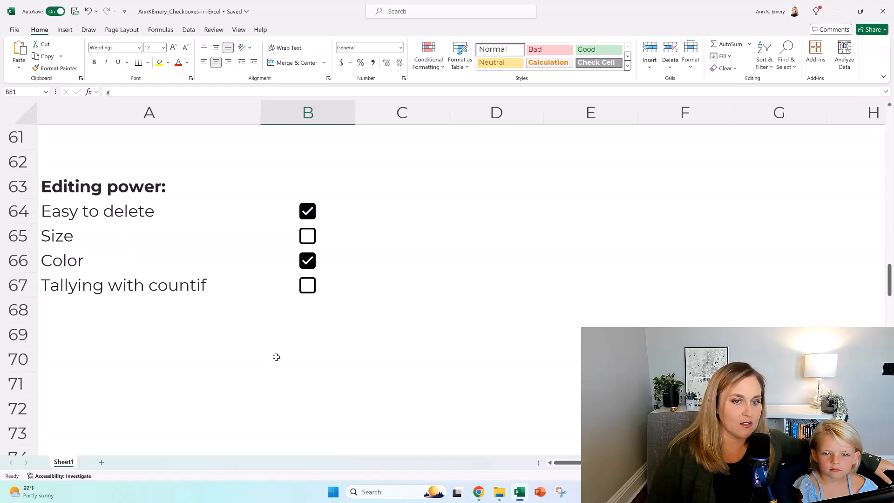
pyautogui.click(307, 285)
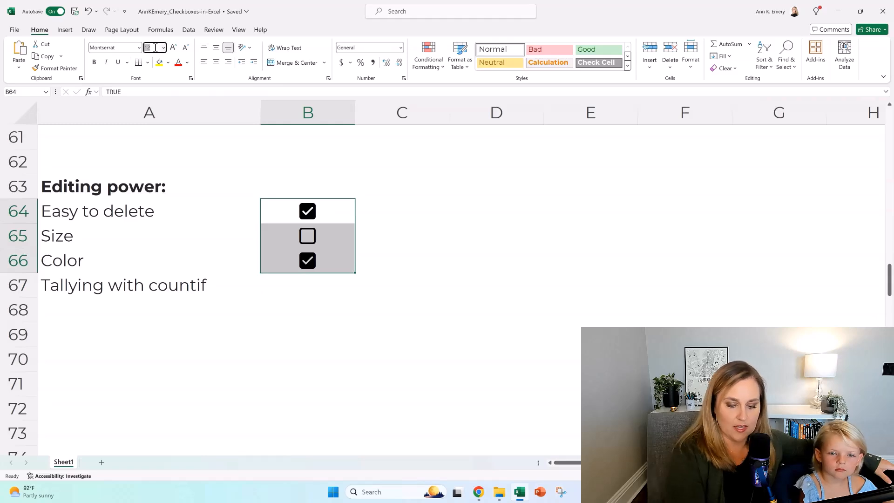
pyautogui.write('100')
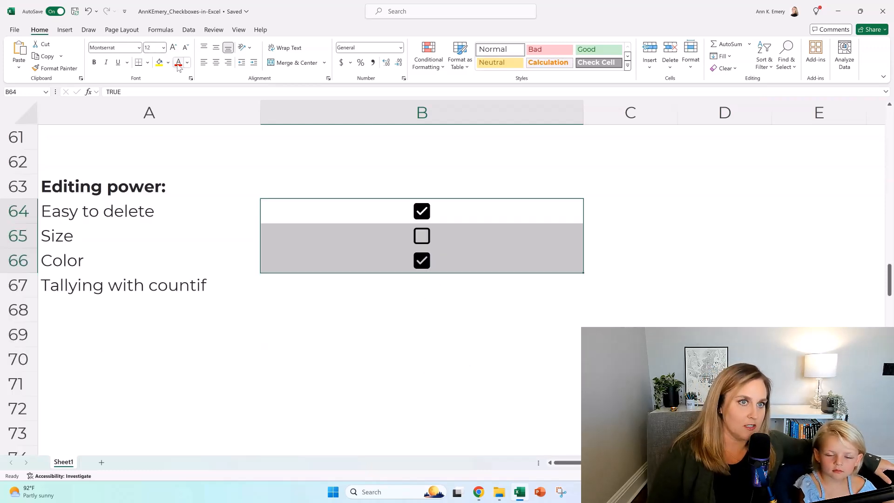
pyautogui.click(186, 63)
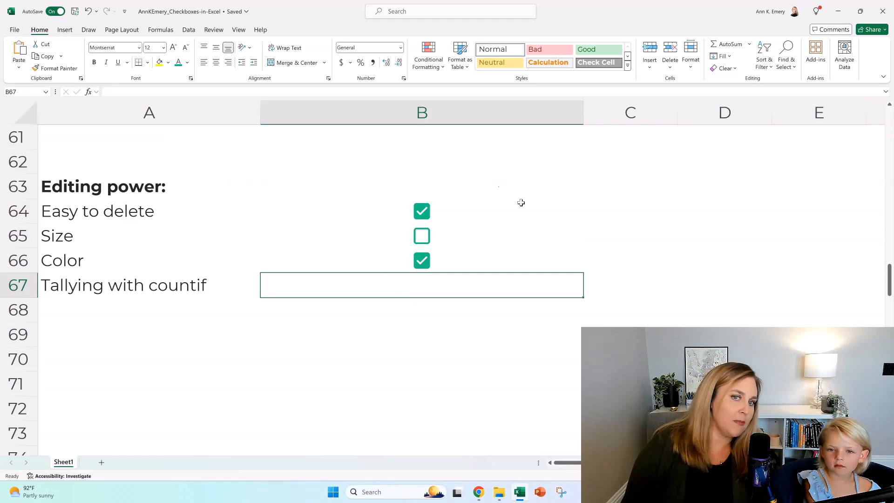
# Enter =countif(B64:B66,true) in B67 so it tallies the ticked boxes as 2
pyautogui.click(422, 261)
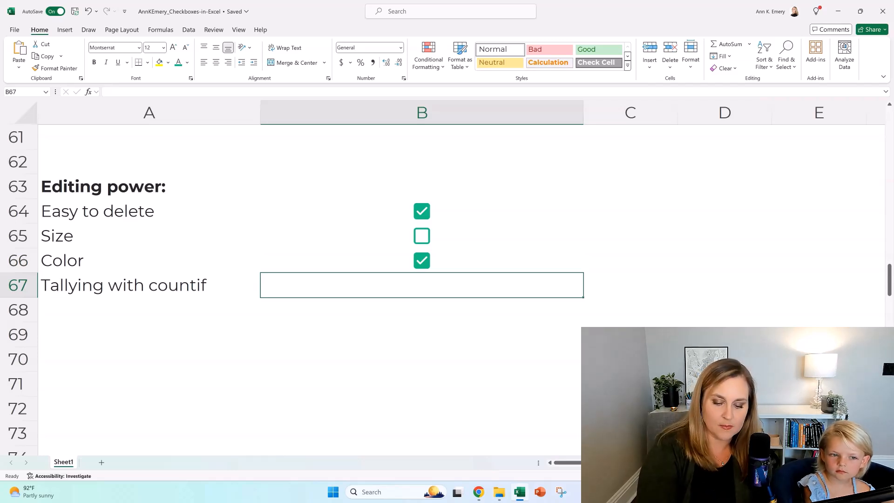
pyautogui.write('=countif(B64:B66,')
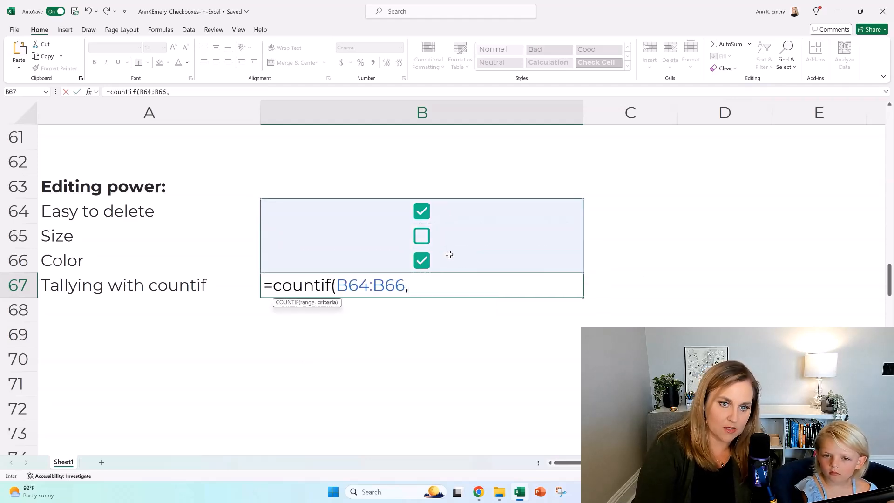
pyautogui.write('true)')
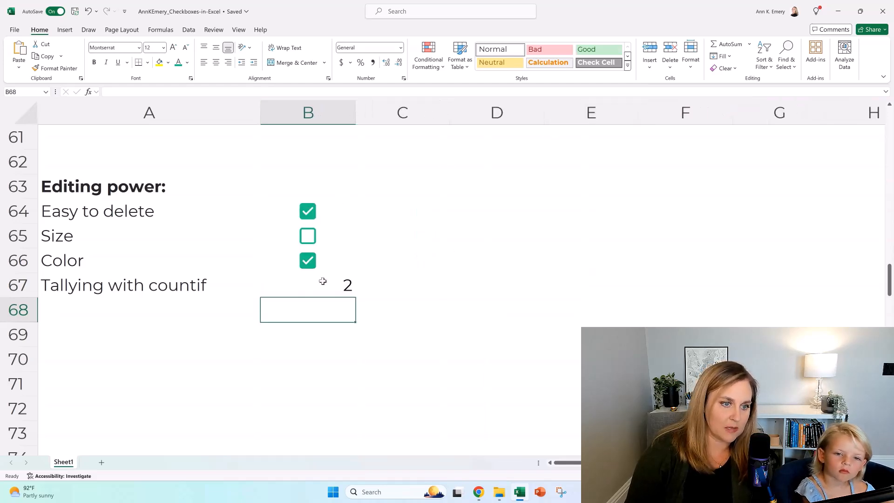
pyautogui.scroll(-3)
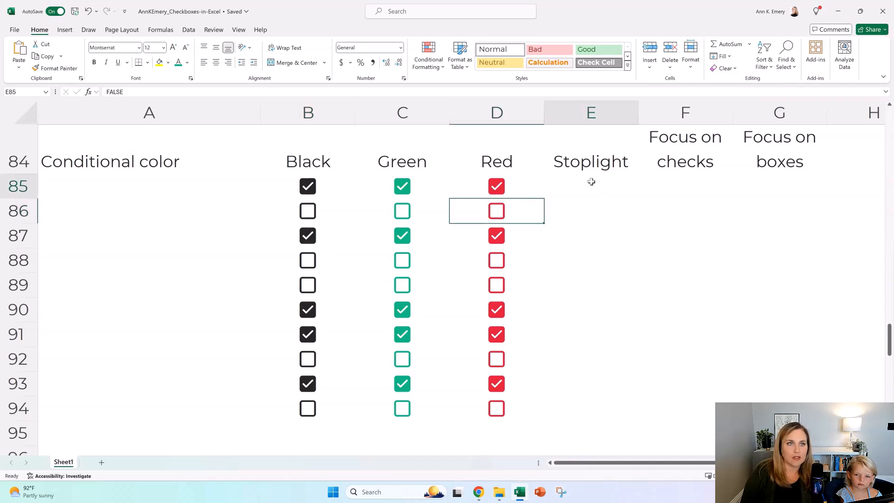
# Paste the red checkboxes from D85:D94 into the Stoplight column E85:E94
pyautogui.click(497, 186)
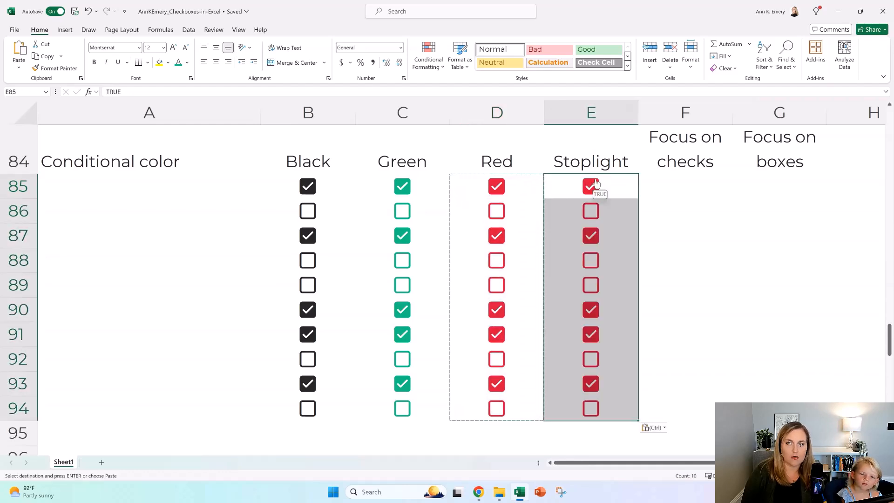
pyautogui.click(308, 112)
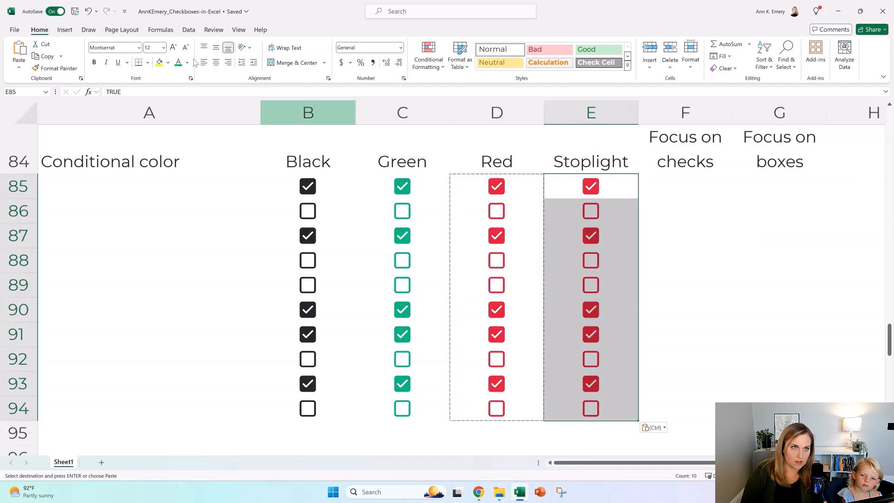
pyautogui.click(186, 62)
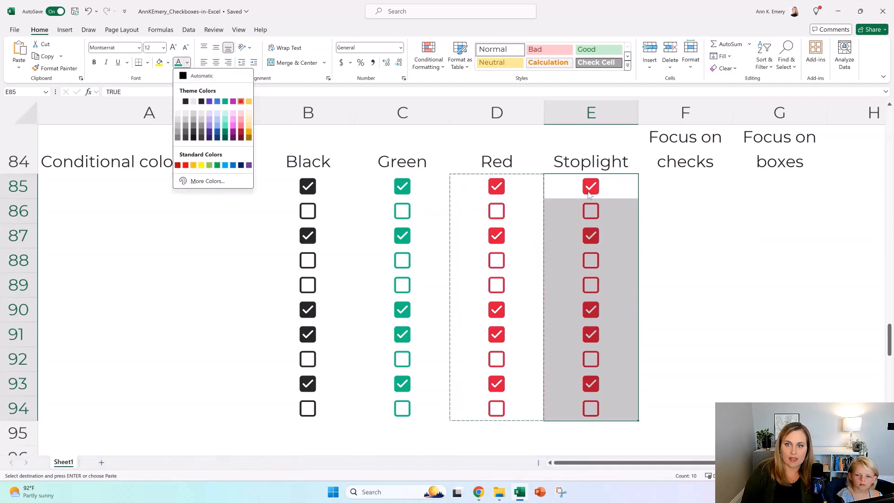
pyautogui.moveTo(618, 197)
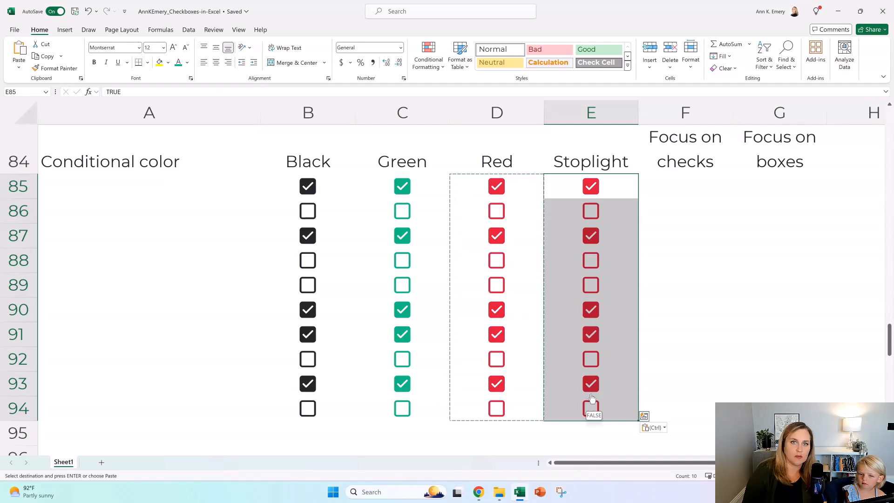
# Start a new conditional formatting rule for cells containing the specific text 'true'
pyautogui.click(427, 55)
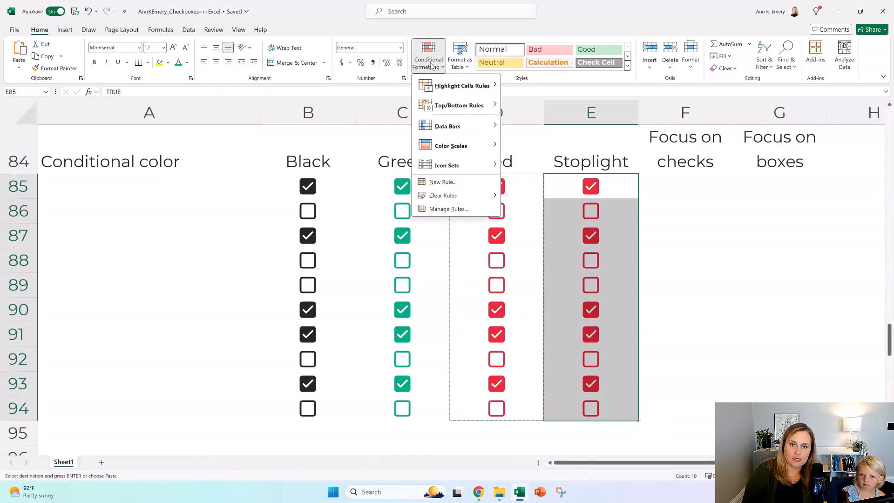
pyautogui.moveTo(451, 175)
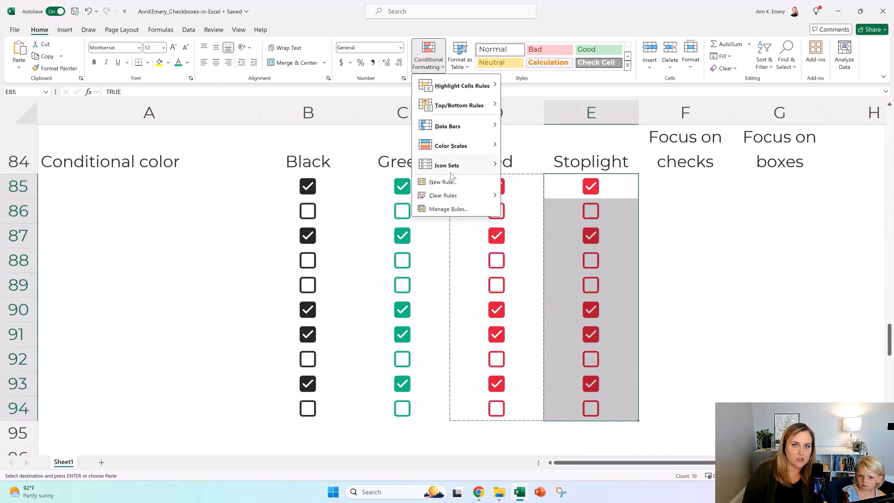
pyautogui.click(442, 182)
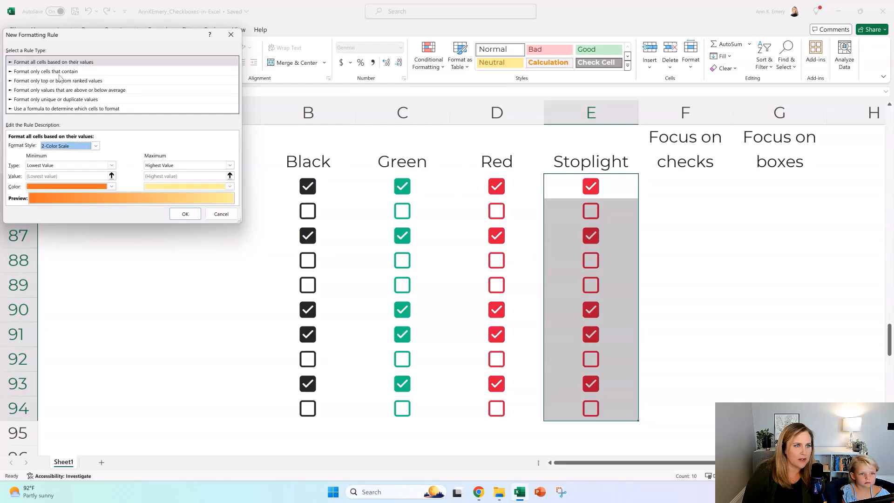
pyautogui.click(45, 72)
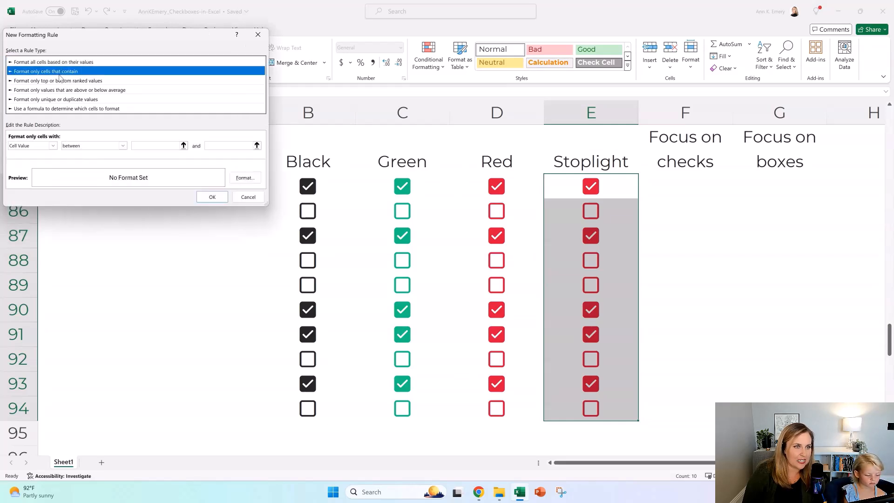
pyautogui.click(52, 145)
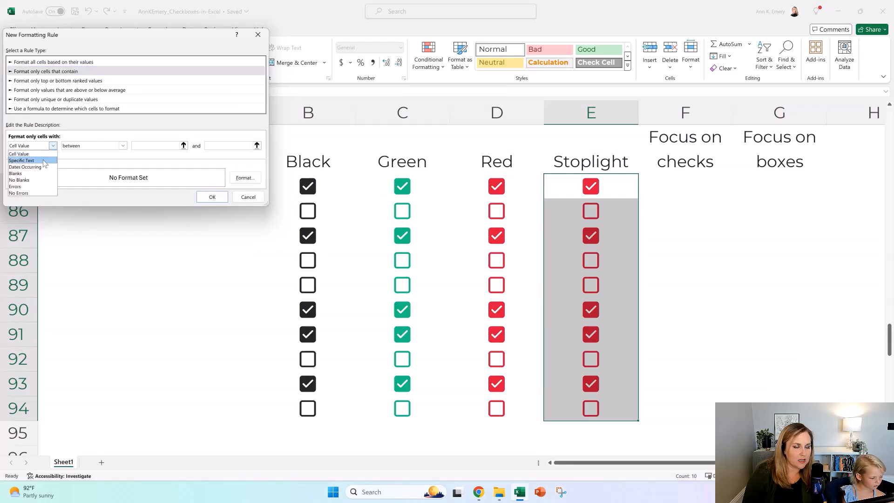
pyautogui.click(22, 160)
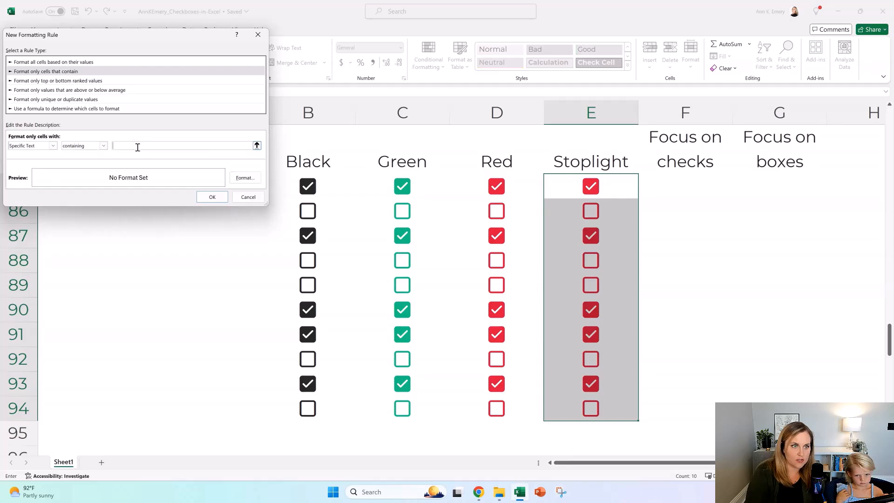
pyautogui.write('true')
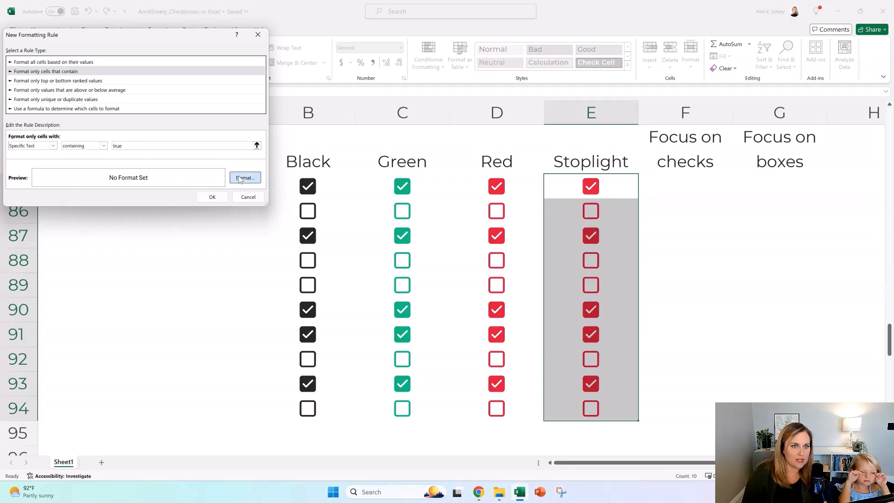
# Set the rule's format to green font colour and confirm it for the Stoplight checkboxes
pyautogui.click(245, 177)
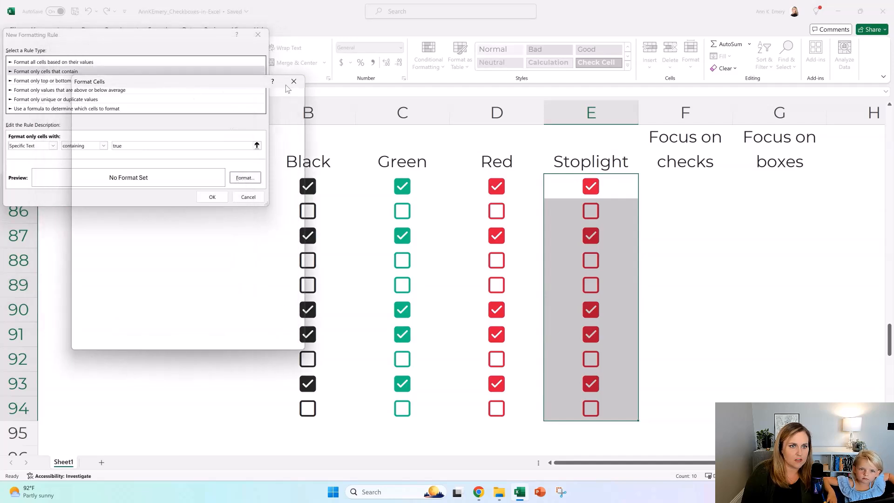
pyautogui.click(245, 177)
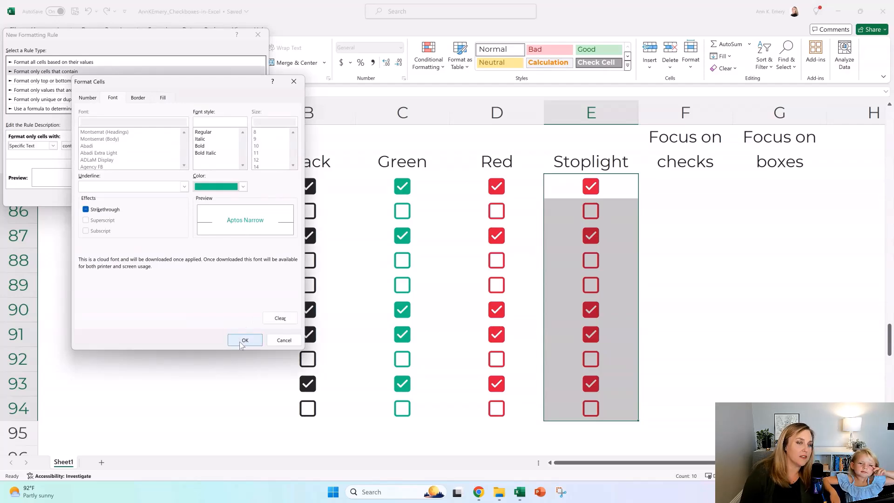
pyautogui.click(245, 340)
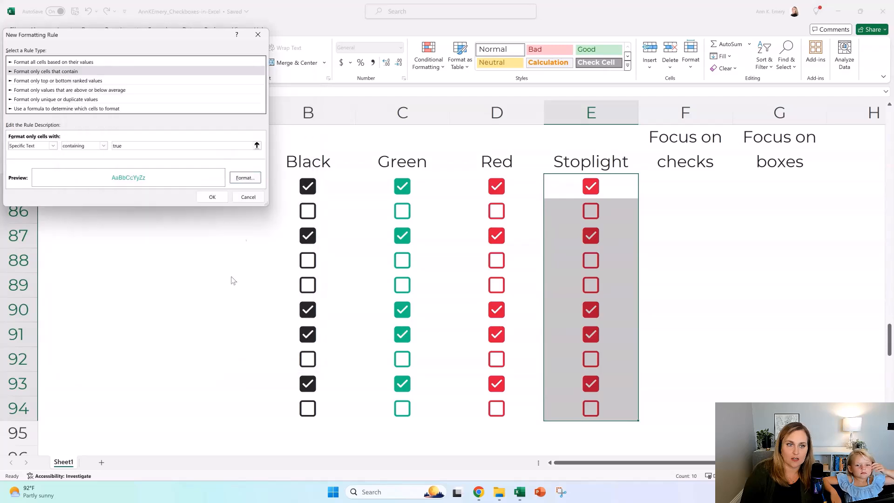
pyautogui.click(212, 197)
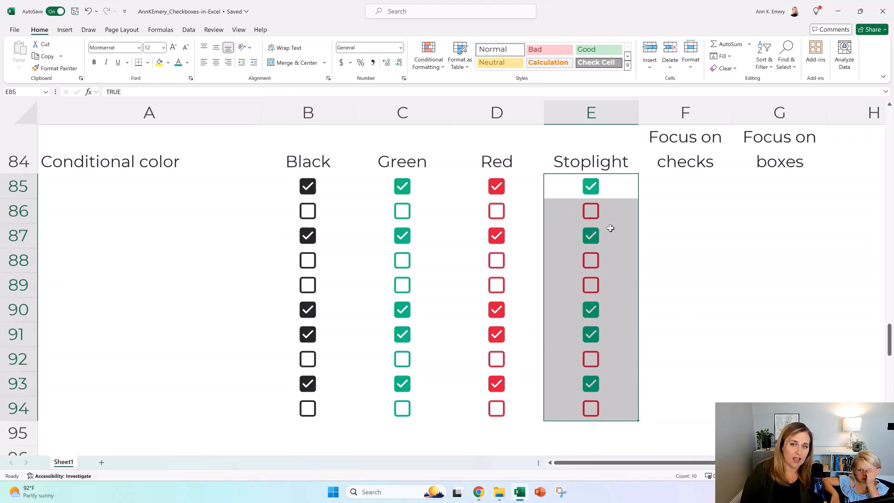
# Copy the Stoplight checkboxes into F85:F94 and make the unticked ones light grey
pyautogui.click(591, 235)
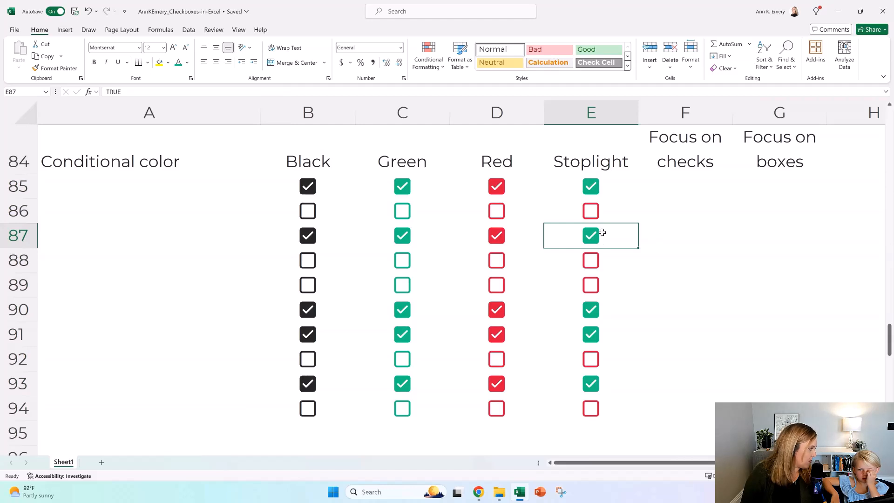
pyautogui.moveTo(591, 186); pyautogui.dragTo(591, 212)
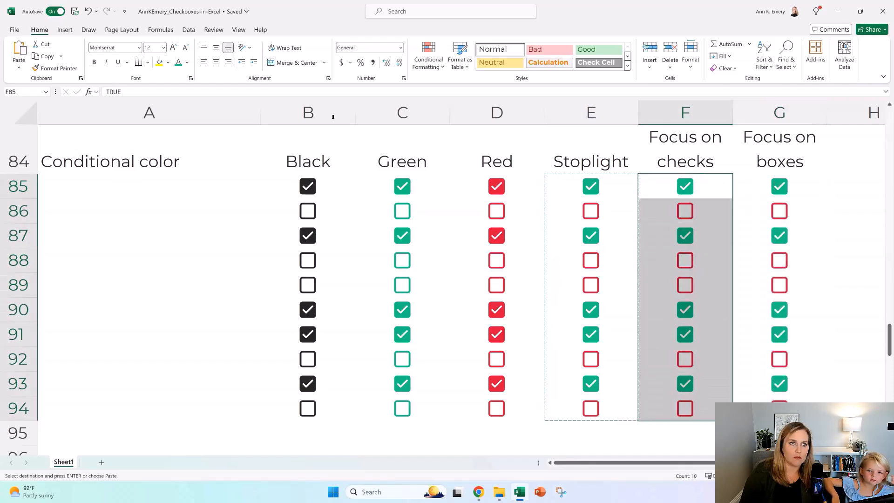
pyautogui.click(185, 62)
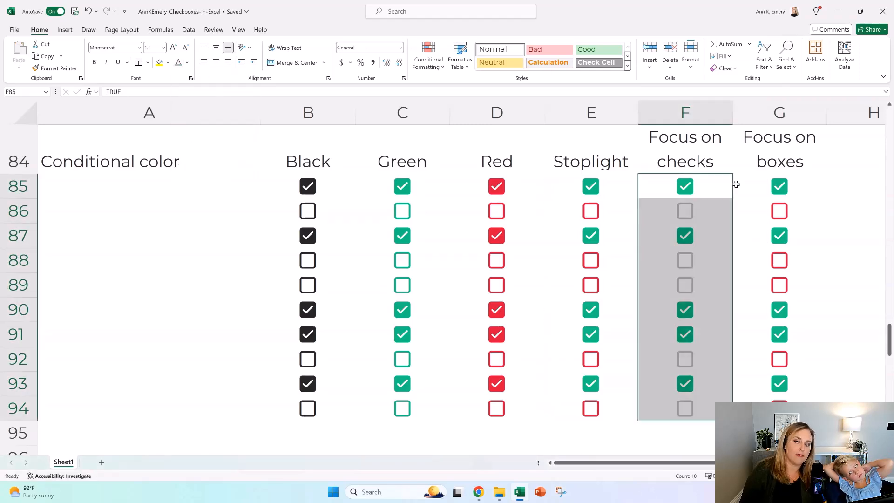
pyautogui.moveTo(712, 194)
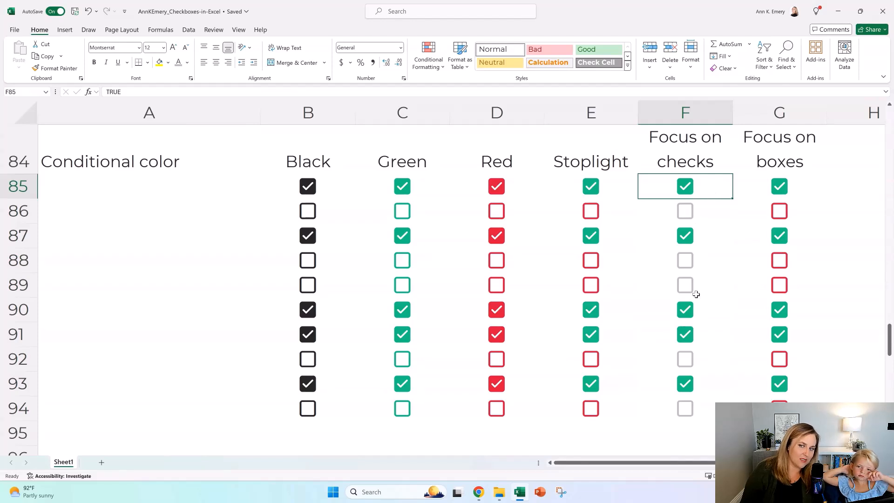
pyautogui.moveTo(691, 275)
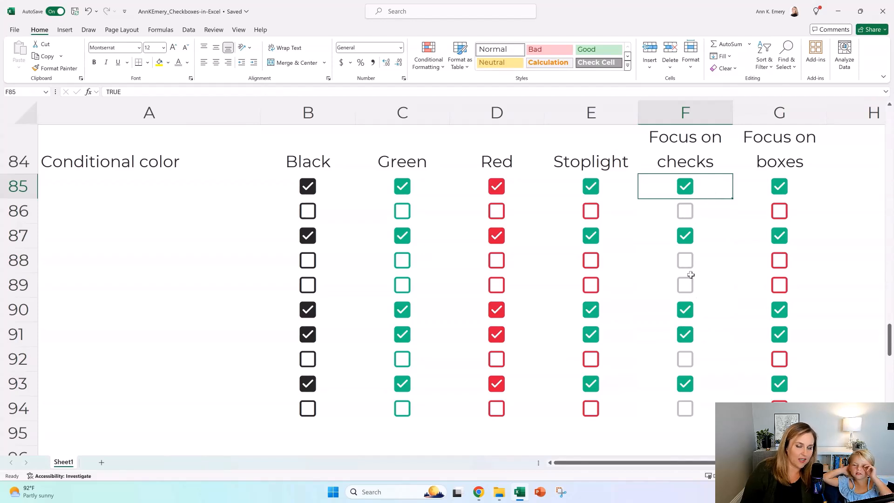
pyautogui.moveTo(584, 284)
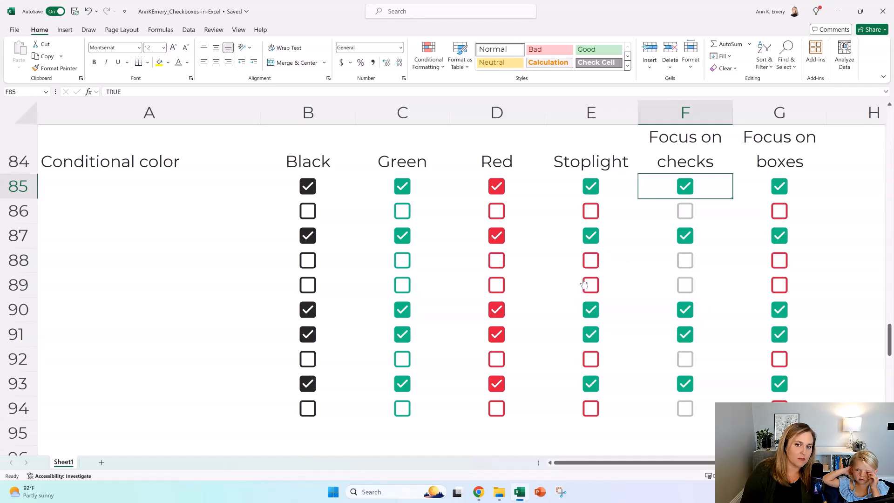
pyautogui.moveTo(591, 286)
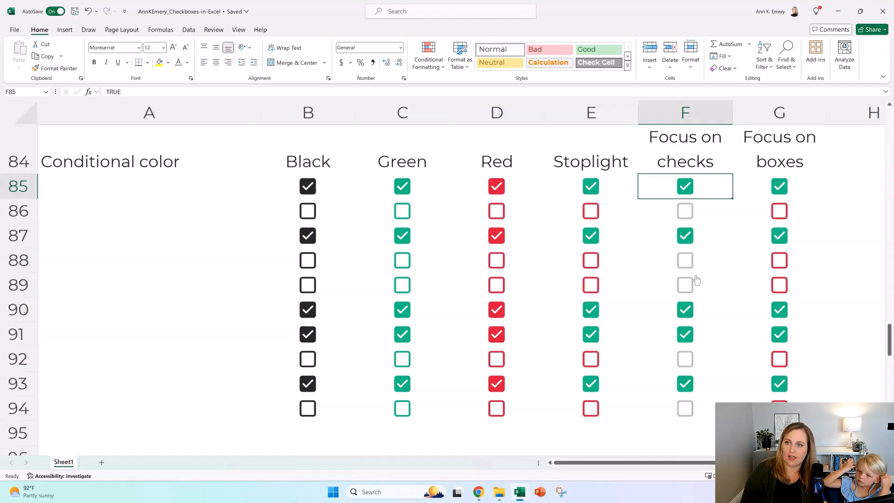
# Select G85:G94 and colour all the Focus on boxes checkboxes red
pyautogui.click(780, 186)
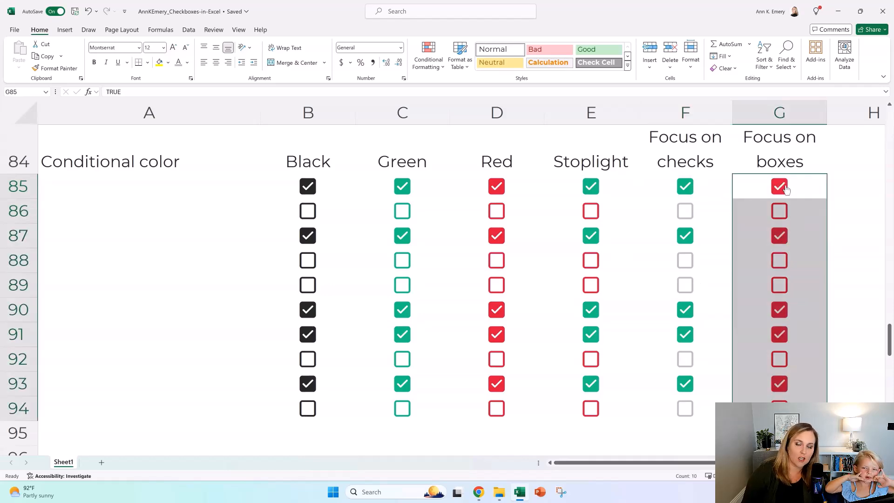
pyautogui.moveTo(789, 188)
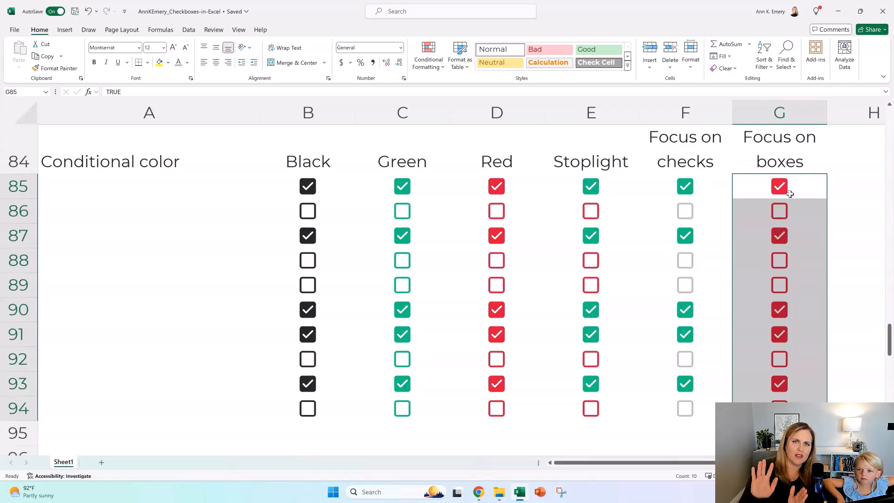
pyautogui.moveTo(519, 226)
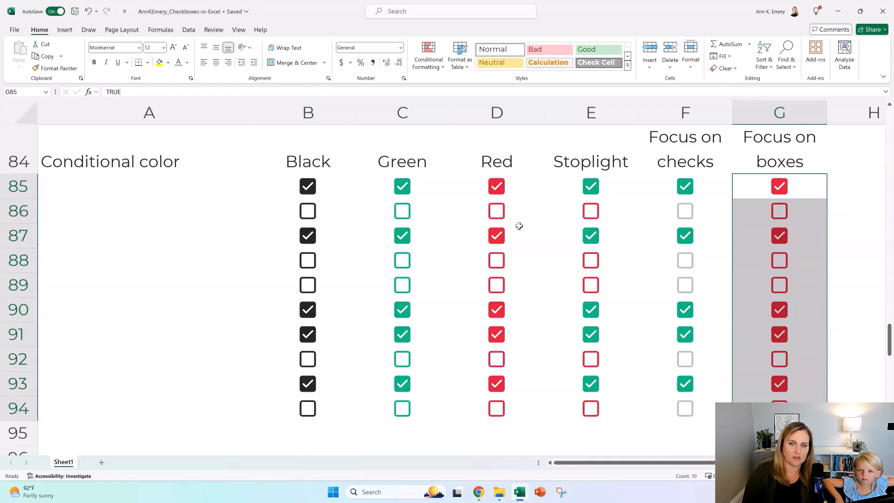
# Scroll to row 103 where the Ann-approved colorblind- and grayscale-friendly table starts
pyautogui.scroll(-3)
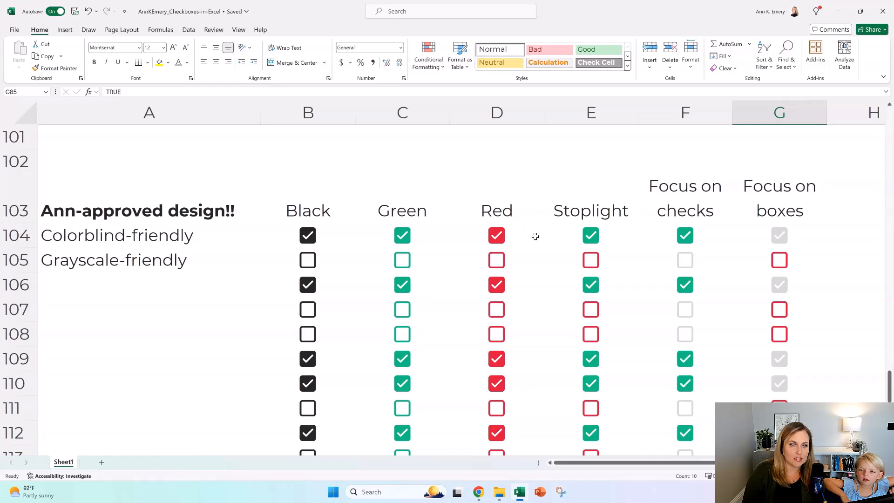
pyautogui.moveTo(189, 308)
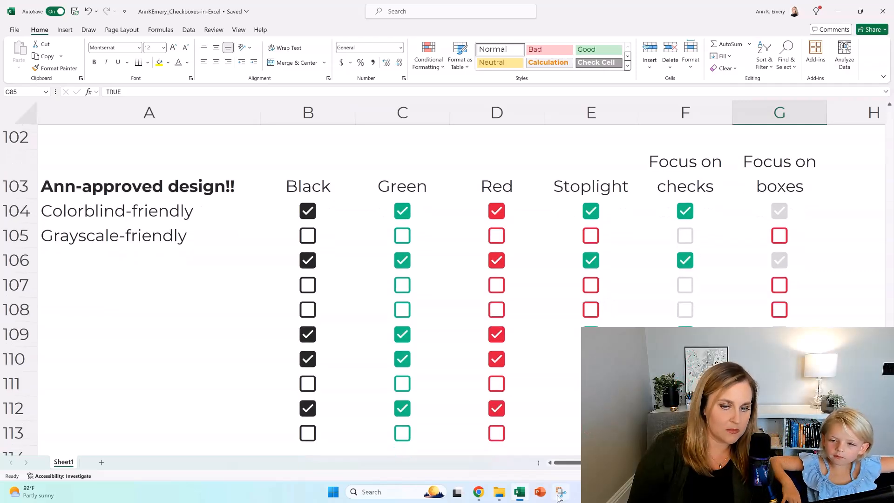
# Capture a new Snipping Tool snip of the Ann-approved checkbox table
pyautogui.click(560, 492)
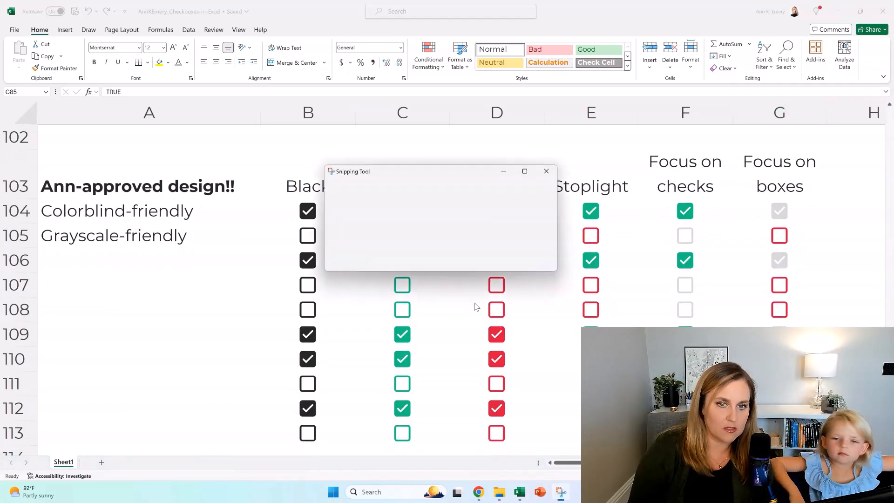
pyautogui.click(545, 171)
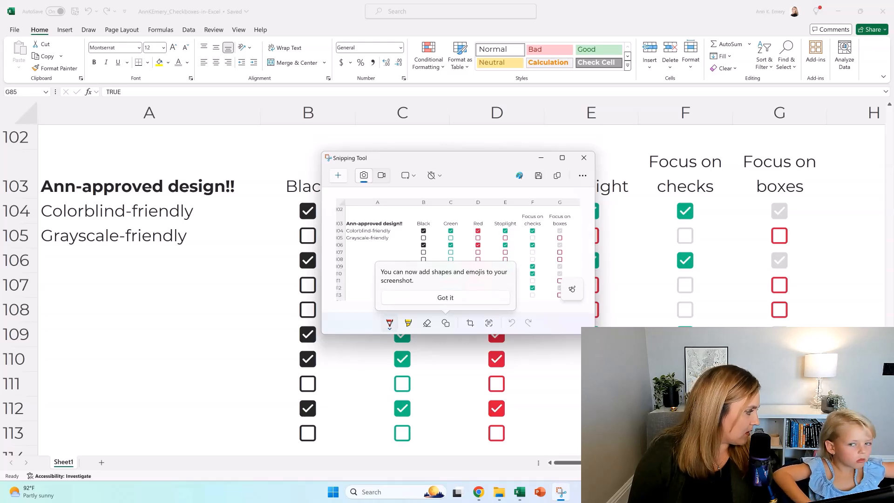
pyautogui.moveTo(466, 295)
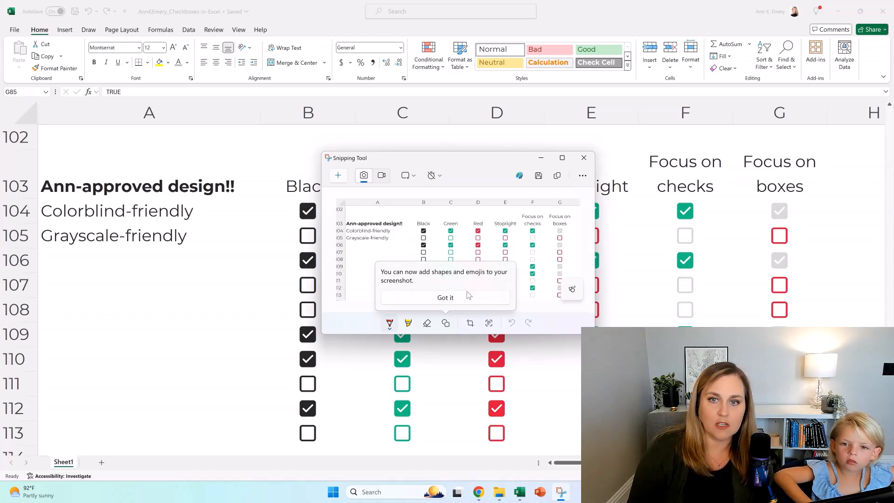
pyautogui.click(445, 297)
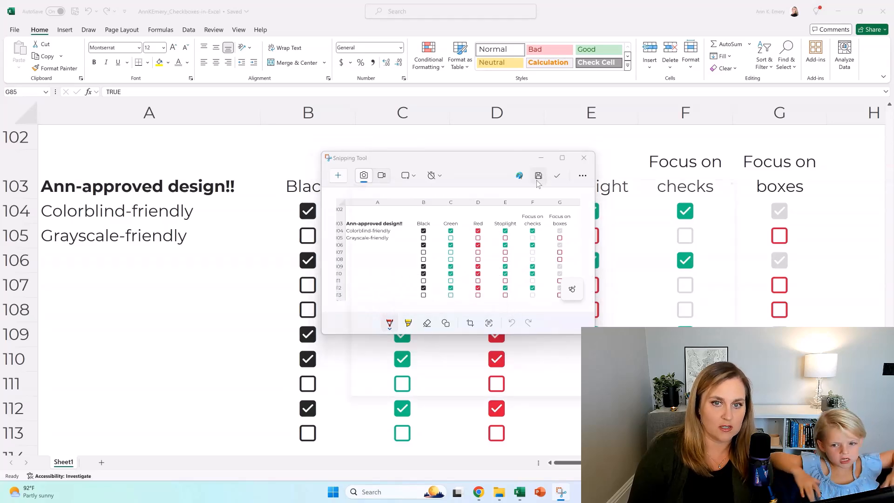
# Save the snip to the Desktop as 'colorb…' PNG and close Snipping Tool
pyautogui.click(539, 176)
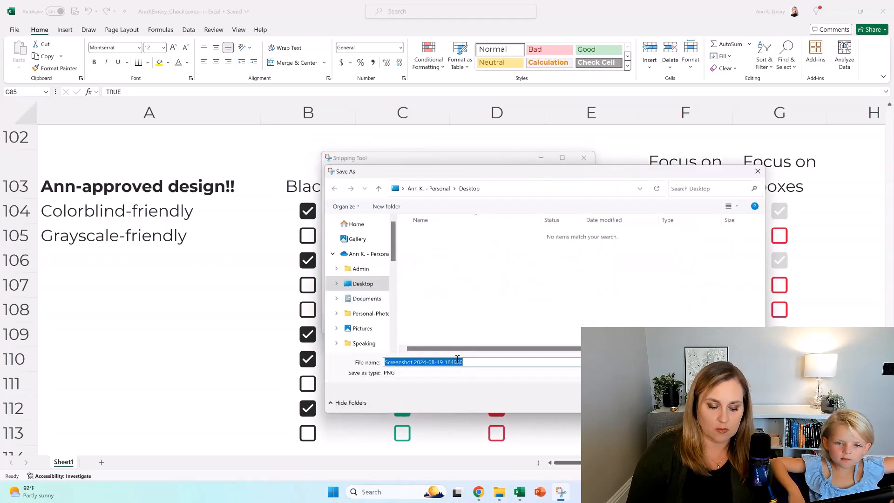
pyautogui.write('colorb')
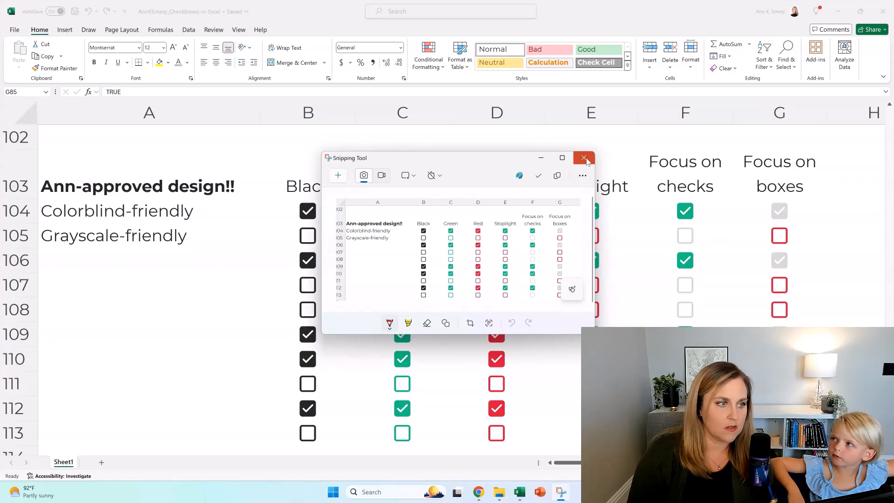
pyautogui.click(584, 158)
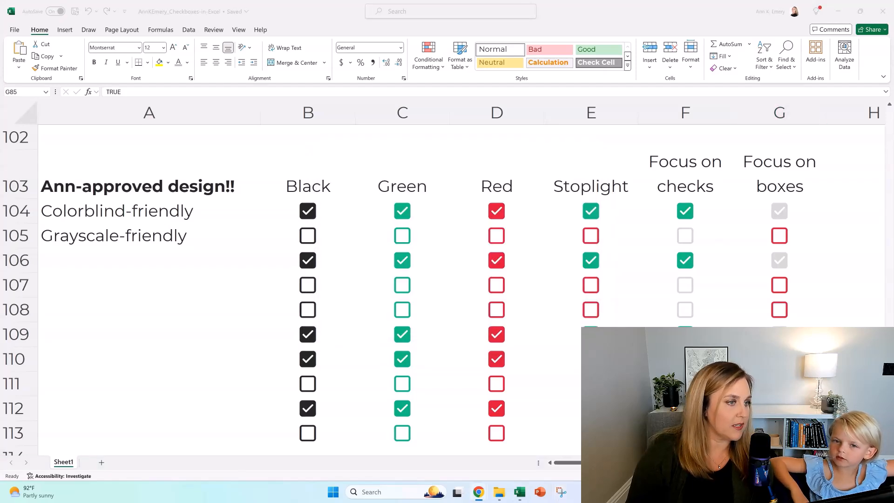
# In a maximized Chrome window, go to color-blindness.com/coblis-color-blindness-simulator/
pyautogui.click(478, 492)
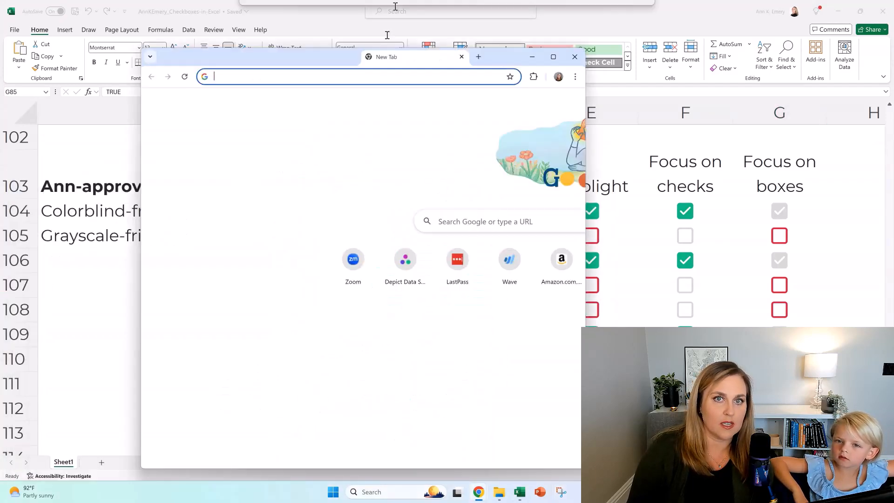
pyautogui.click(553, 57)
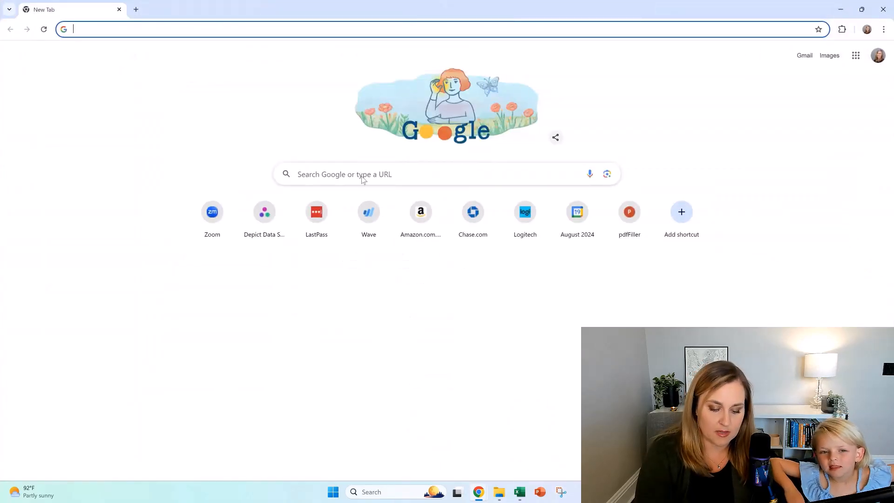
pyautogui.write('color-blindness.com/coblis-color-blindness-simulator/')
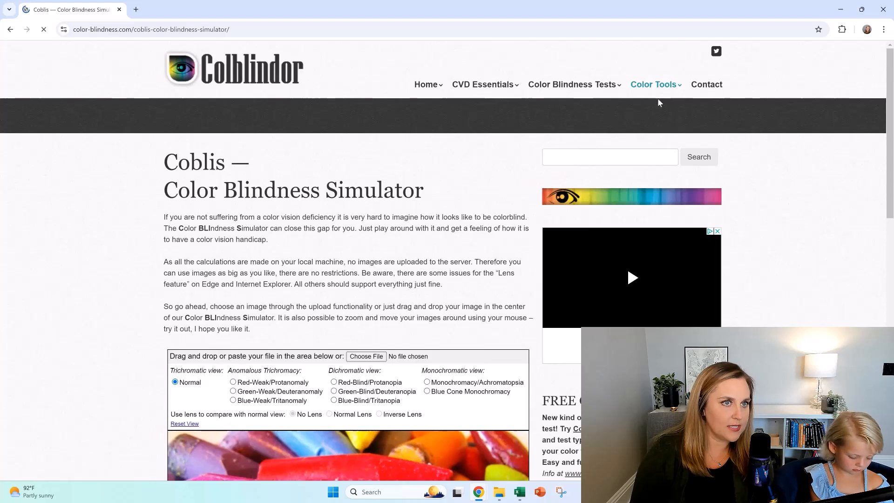
# Upload the 'colorblind test' screenshot from the Desktop into the Coblis simulator
pyautogui.click(654, 85)
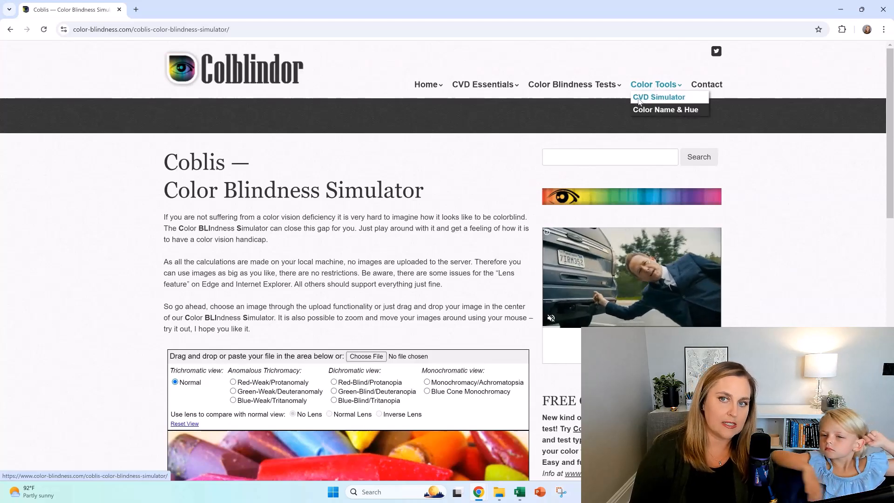
pyautogui.scroll(-3)
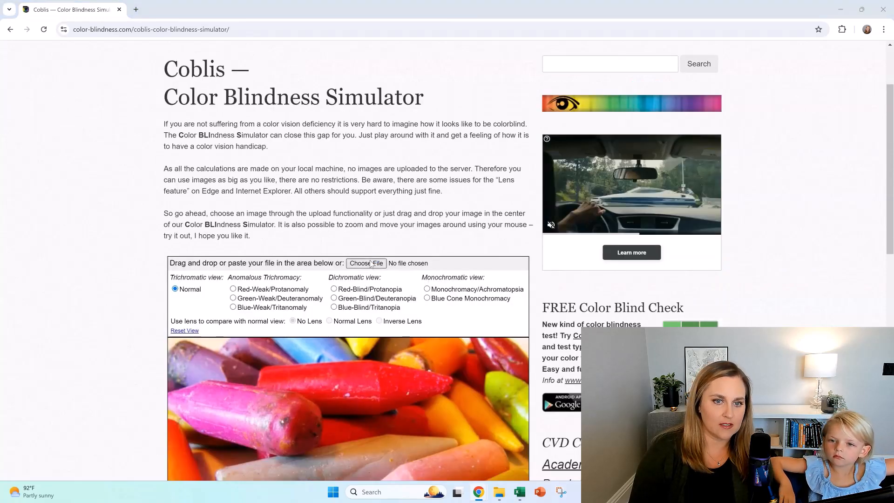
pyautogui.click(366, 263)
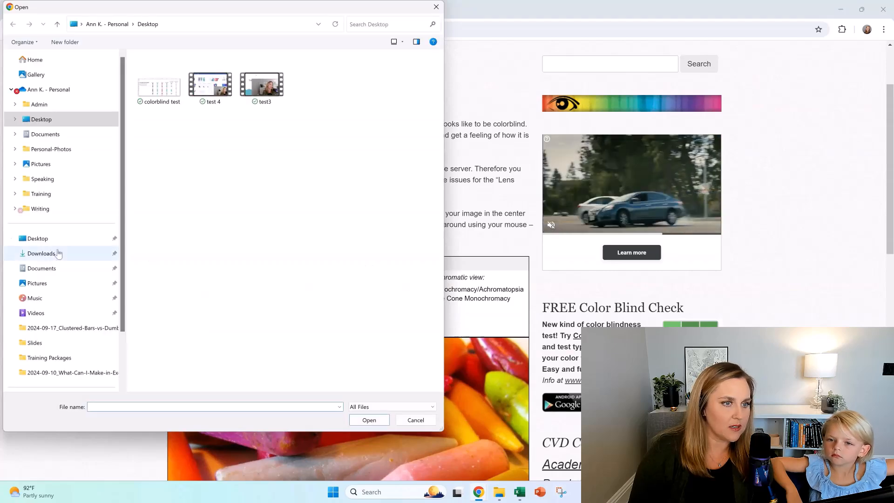
pyautogui.click(39, 238)
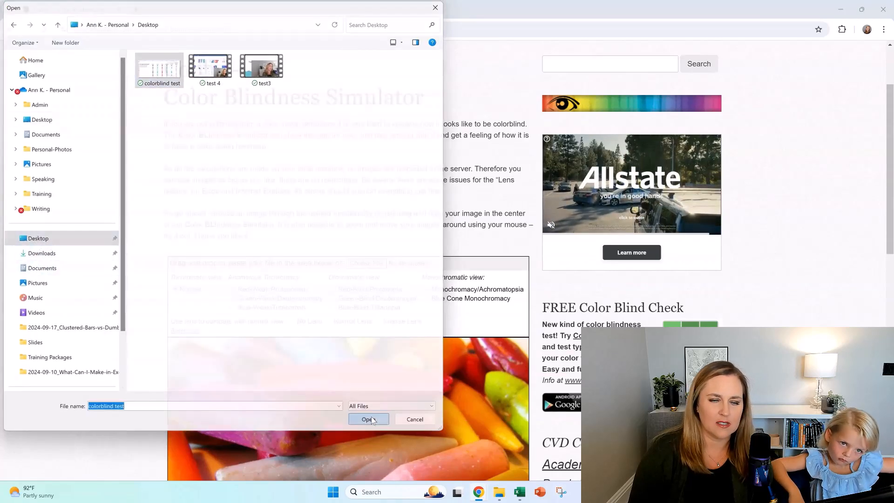
pyautogui.click(368, 420)
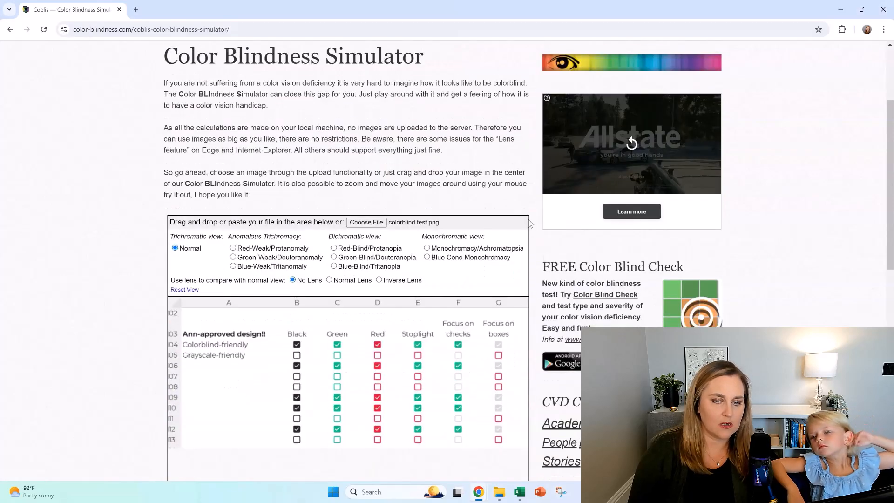
# View the sheet under Protanopia, Deuteranopia and Monochromacy, then return to Excel
pyautogui.scroll(-3)
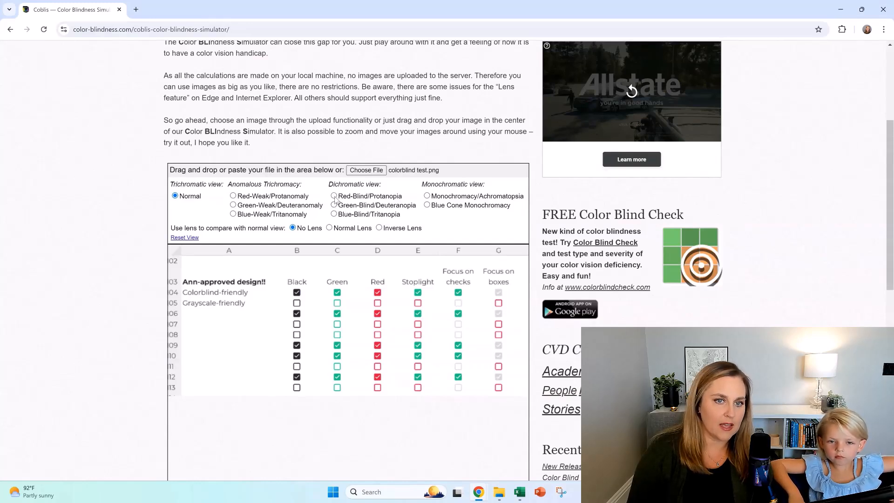
pyautogui.click(334, 197)
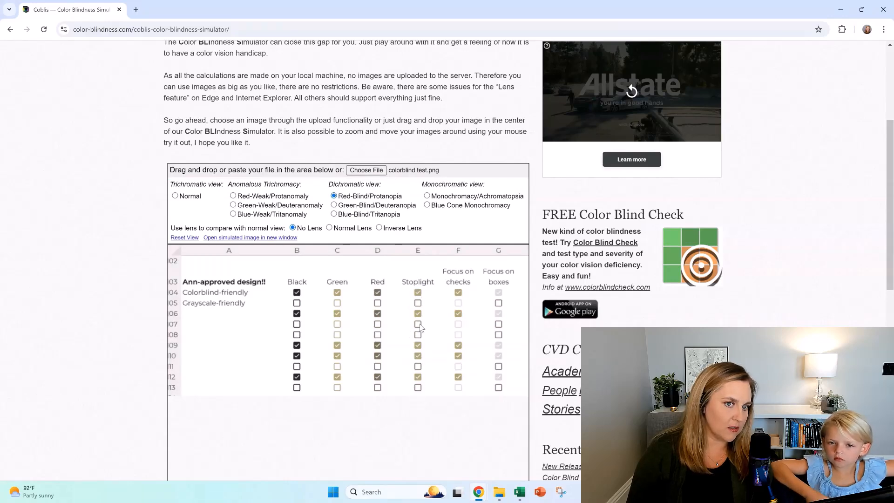
pyautogui.click(333, 205)
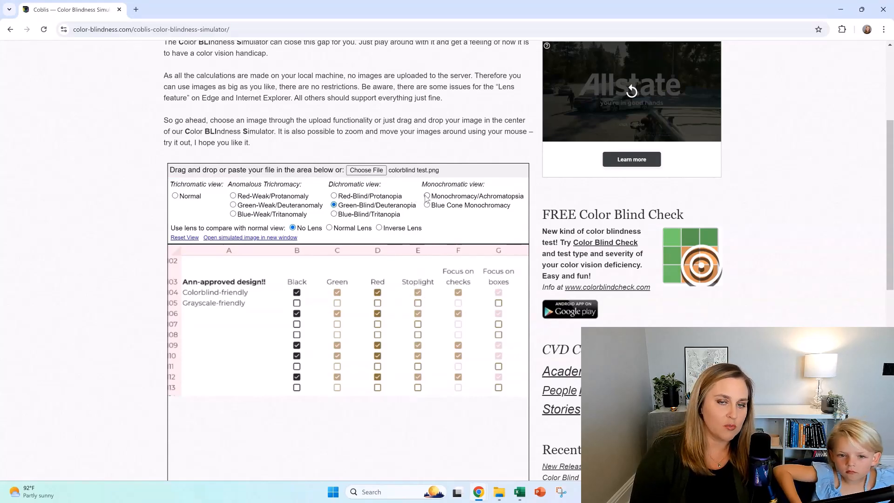
pyautogui.click(426, 196)
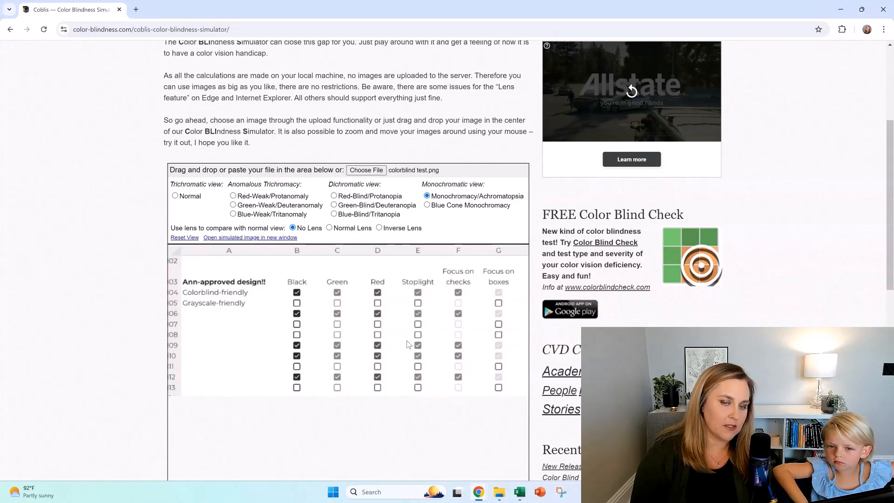
pyautogui.moveTo(510, 308)
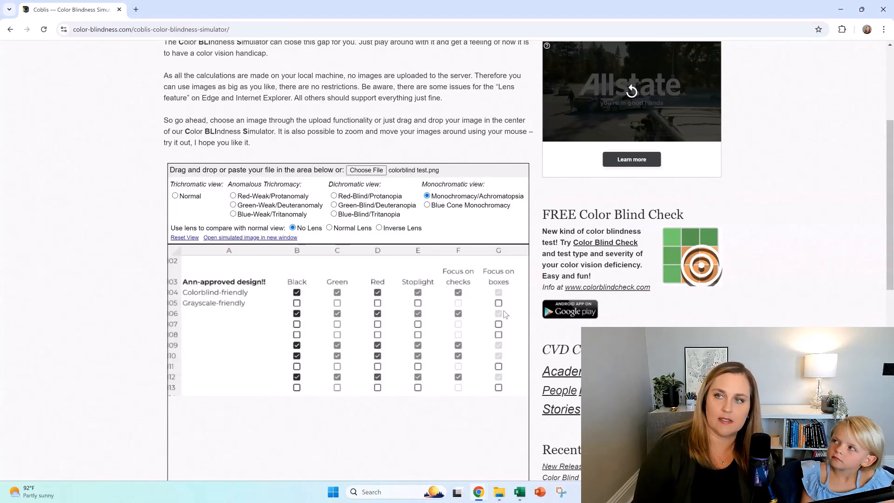
pyautogui.click(518, 492)
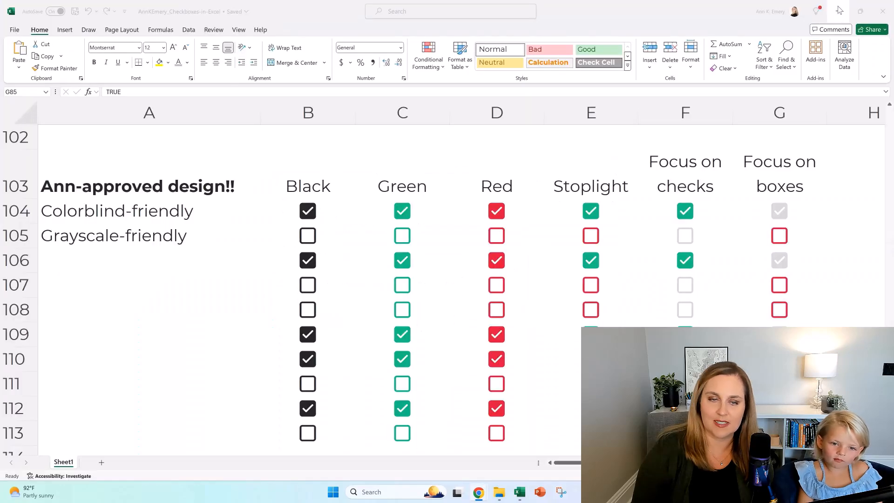
# Scroll to the row 123 Word/PowerPoint note and search Windows for 'word'
pyautogui.scroll(-3)
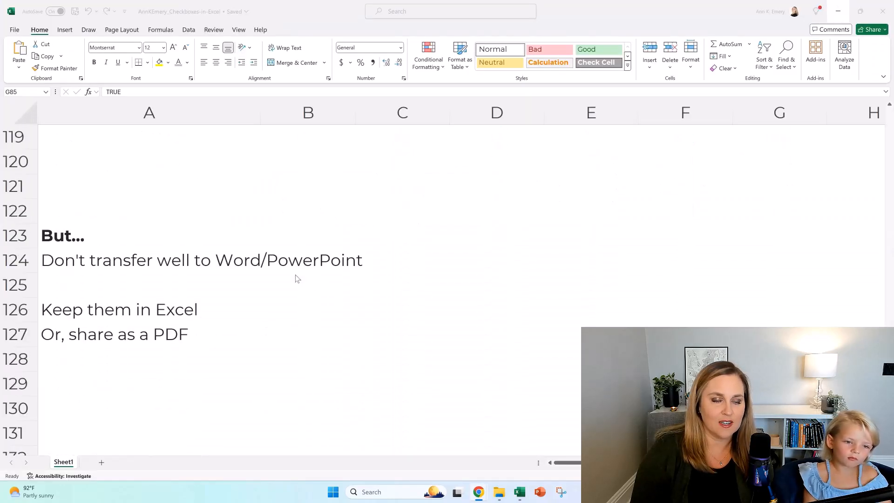
pyautogui.moveTo(462, 343)
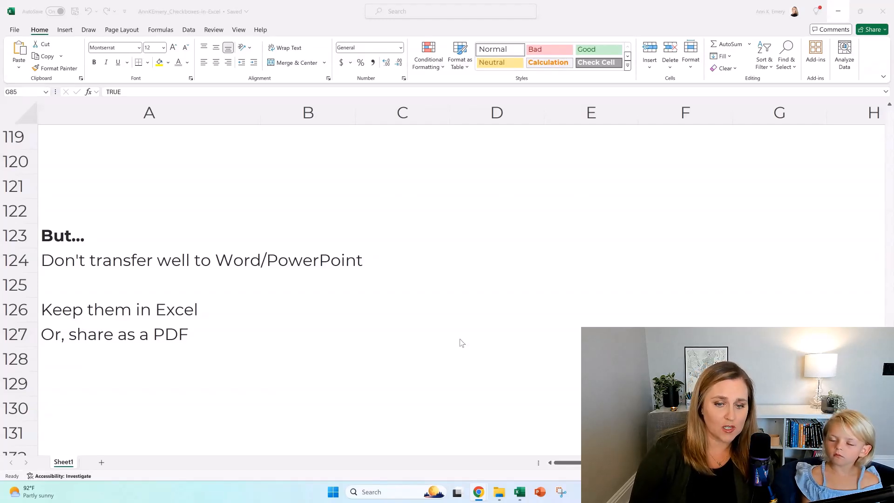
pyautogui.click(371, 492)
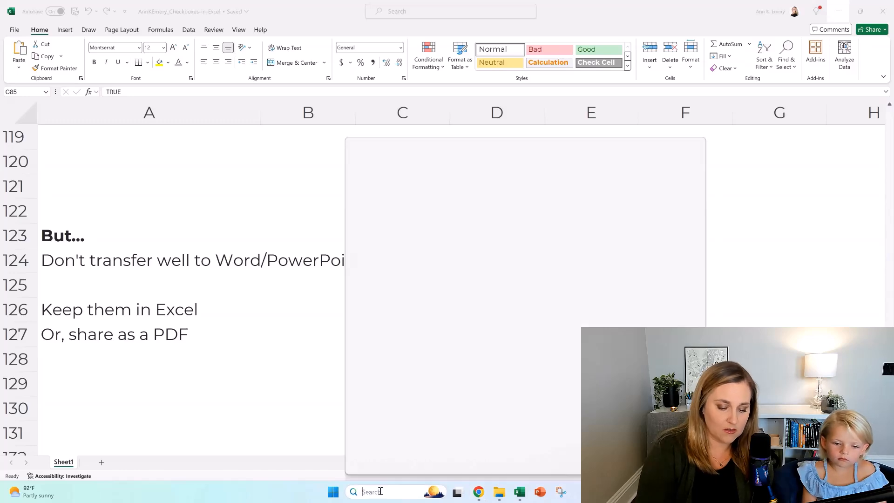
pyautogui.write('word')
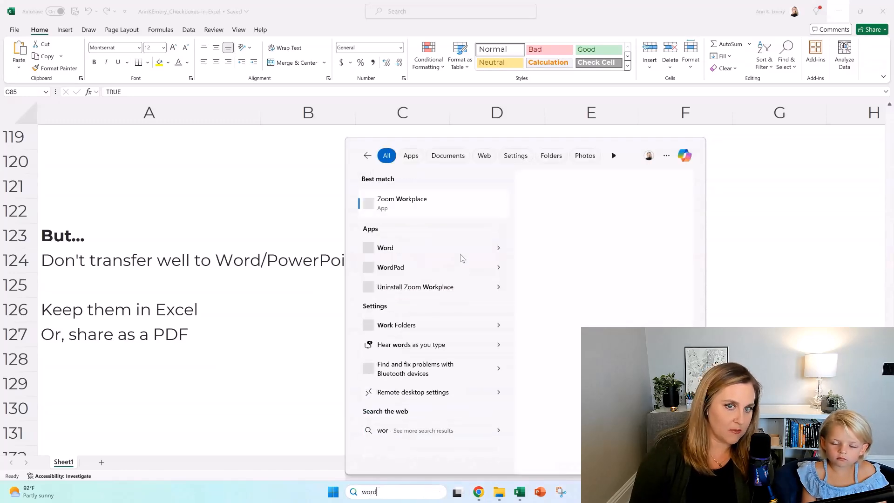
pyautogui.write('d')
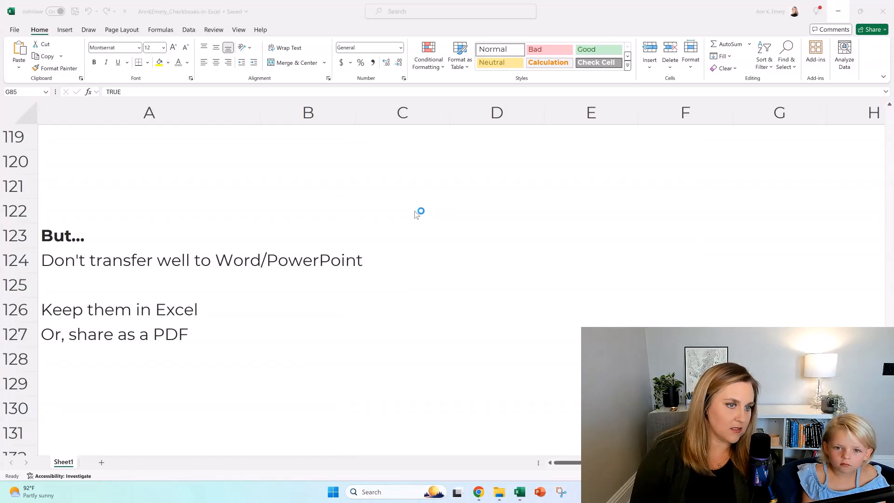
# Start a blank Word document and copy the Black checkbox cells B104:B113 from Excel
pyautogui.click(539, 492)
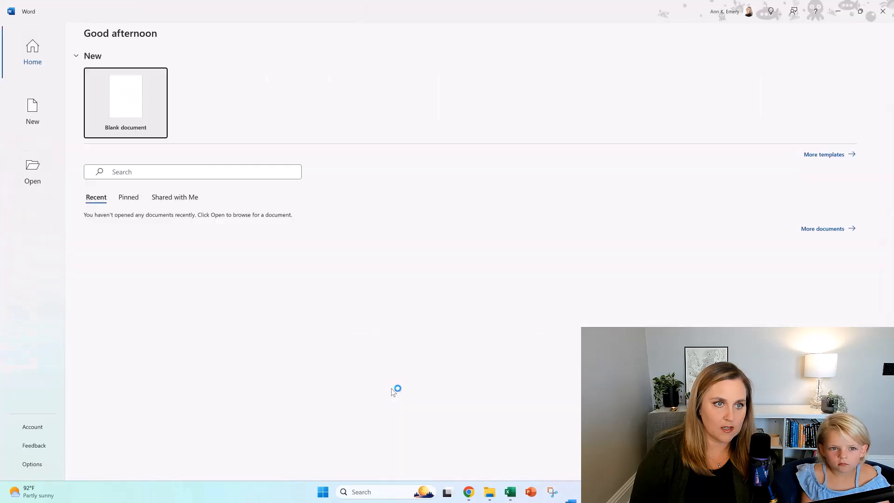
pyautogui.click(126, 96)
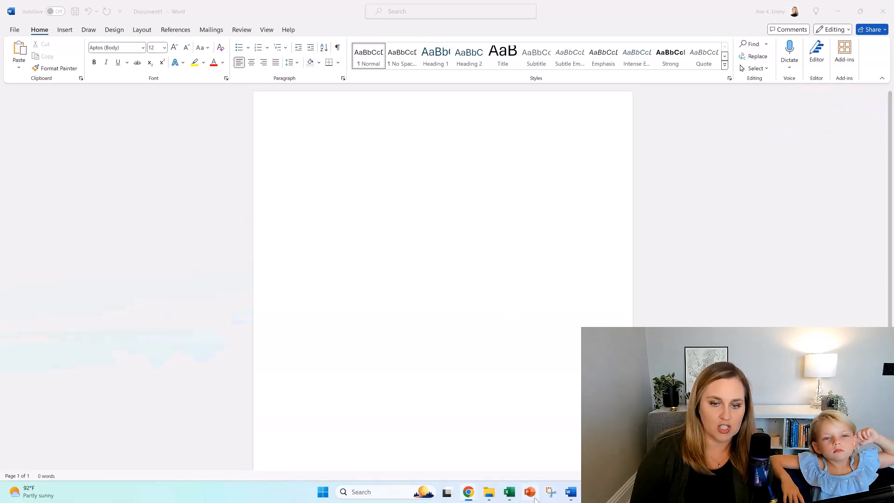
pyautogui.click(509, 492)
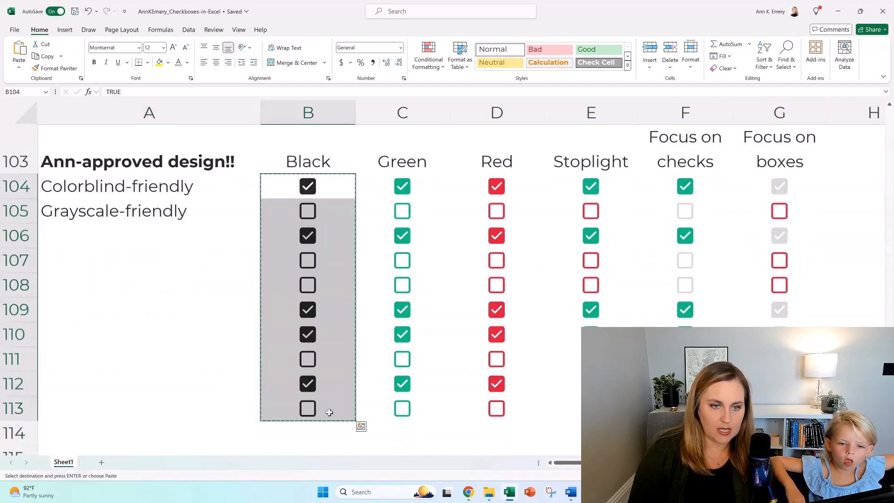
pyautogui.click(570, 492)
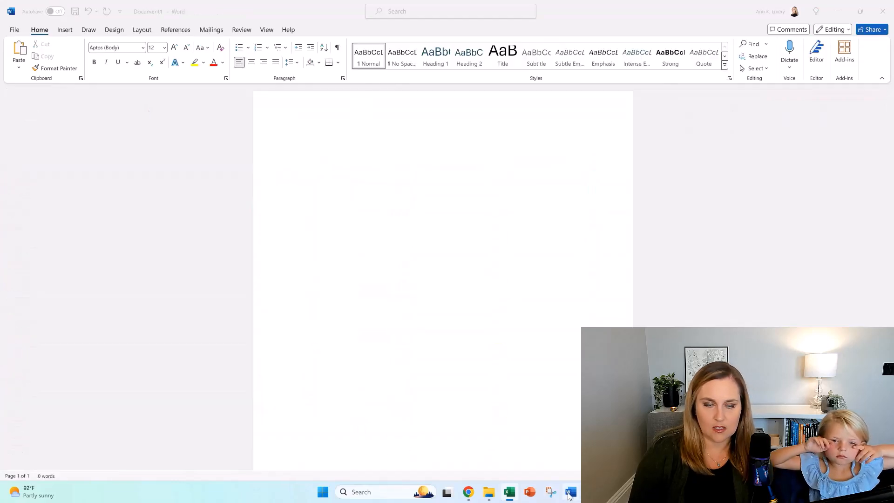
# Paste the checkboxes as text and as a Picture (Enhanced Metafile), then return to Excel
pyautogui.press('ctrl+v')
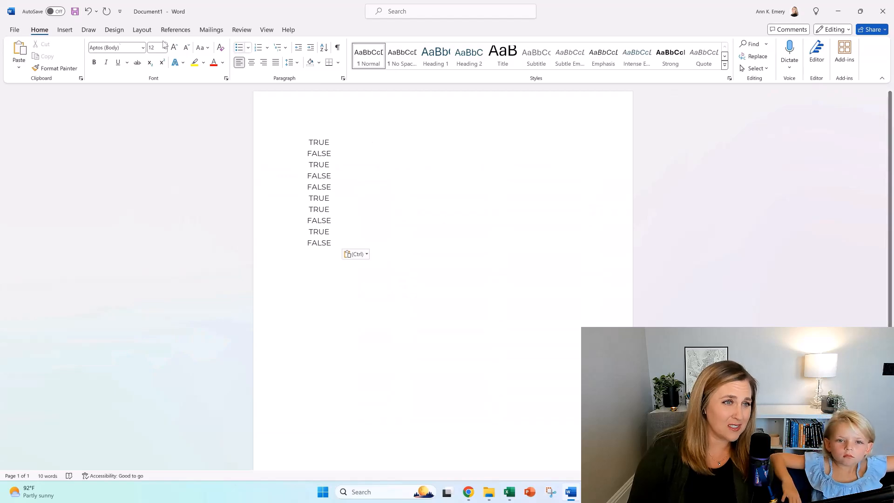
pyautogui.click(19, 54)
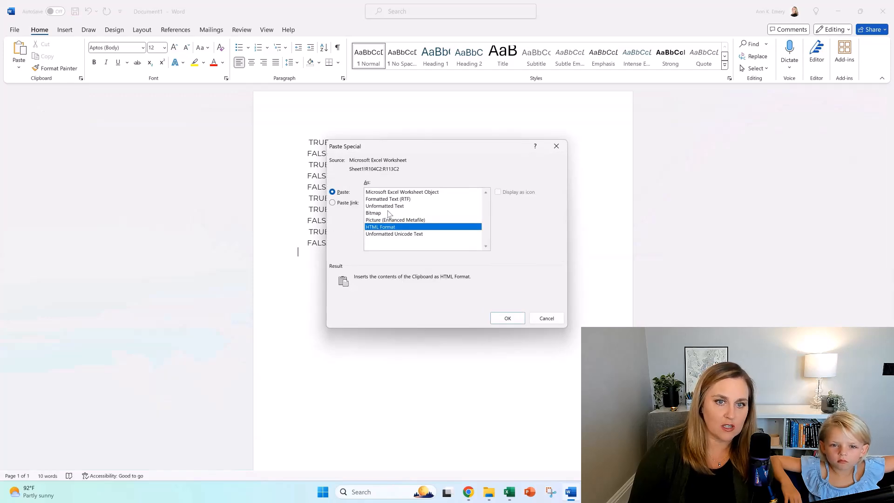
pyautogui.click(395, 220)
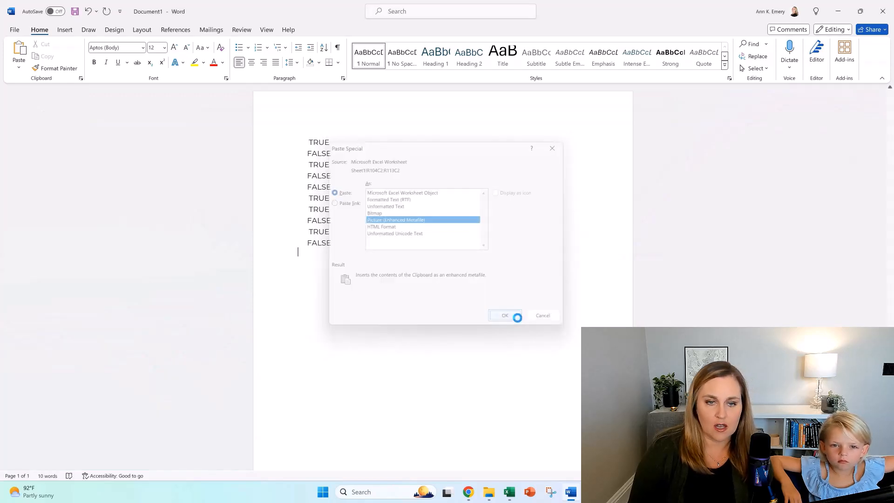
pyautogui.click(504, 316)
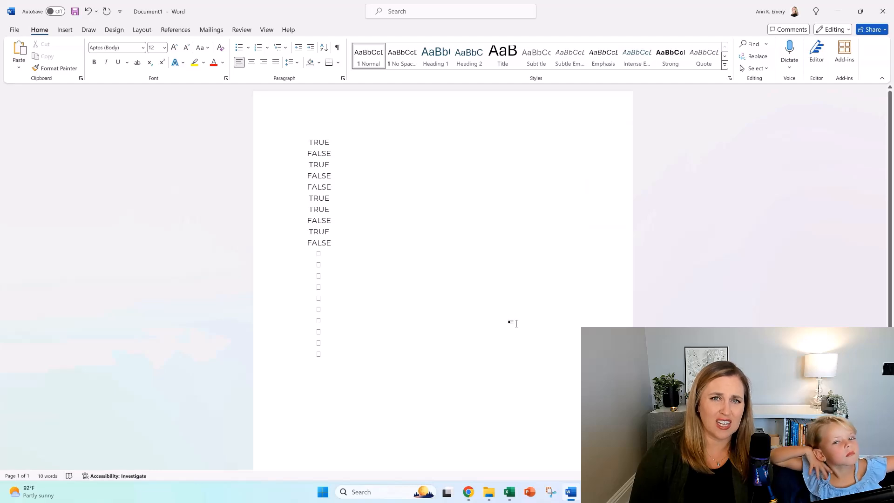
pyautogui.moveTo(331, 306)
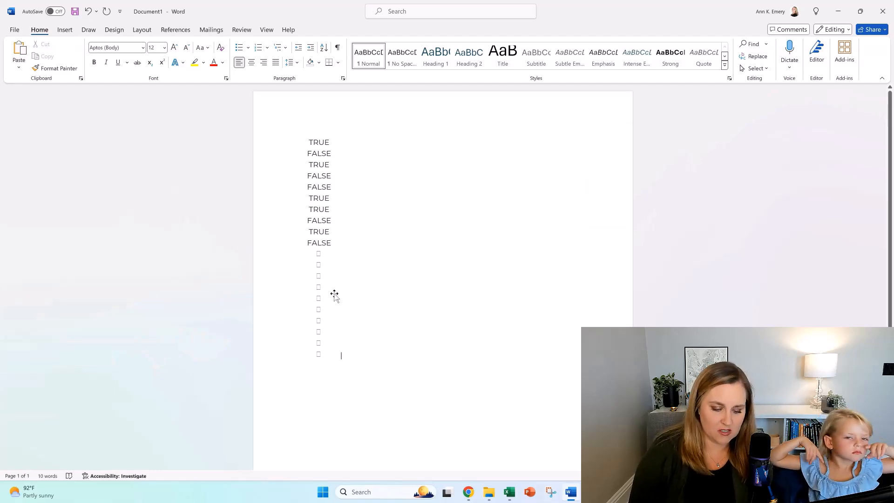
pyautogui.click(508, 492)
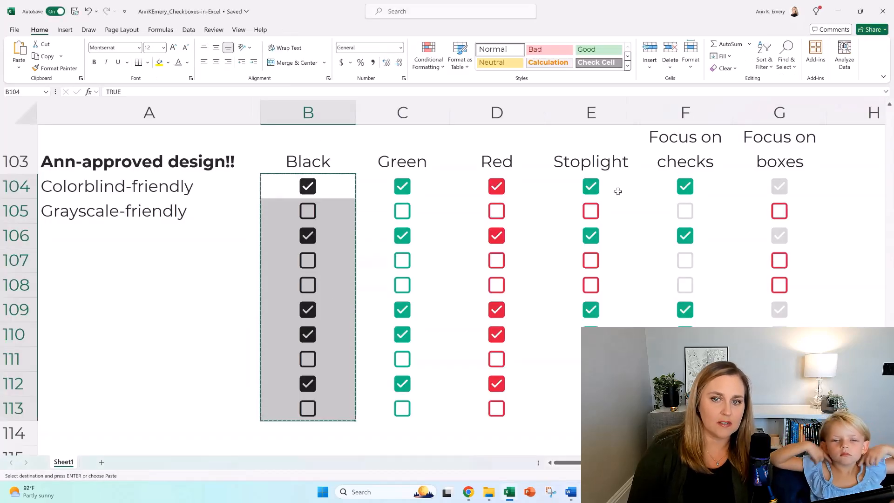
# Scroll to rows 123–127 advising to keep checkboxes in Excel or share as PDF
pyautogui.scroll(-3)
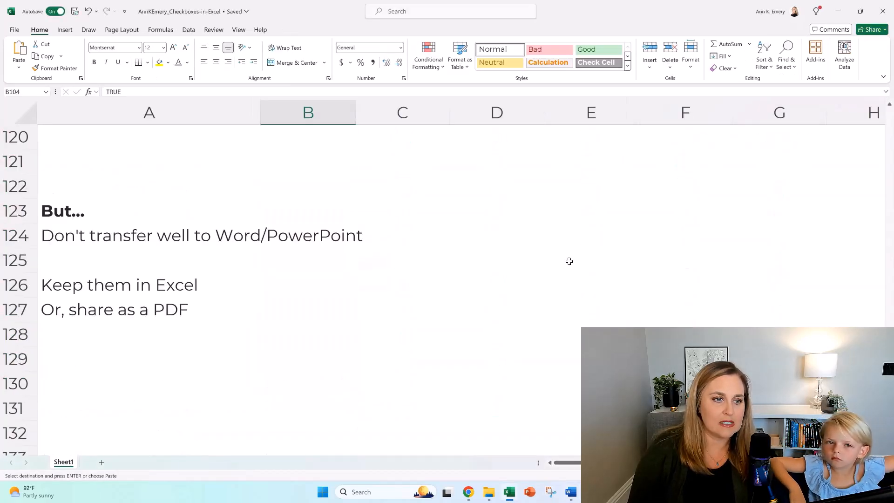
pyautogui.scroll(-3)
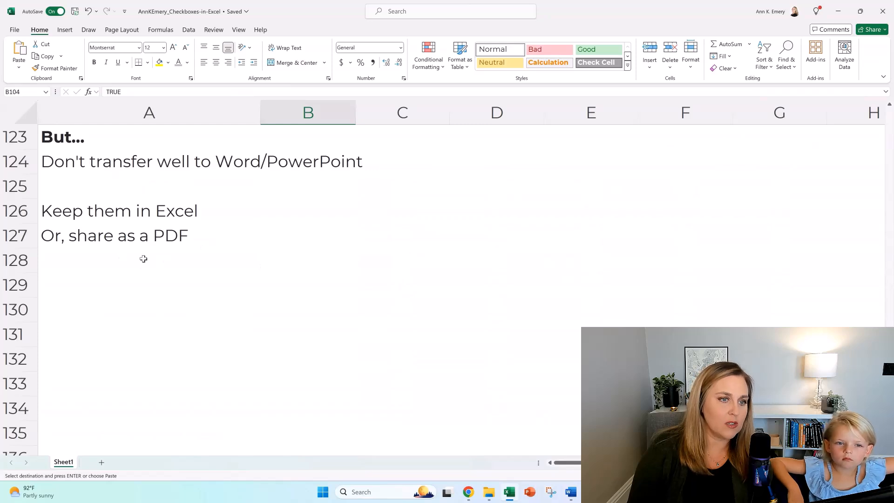